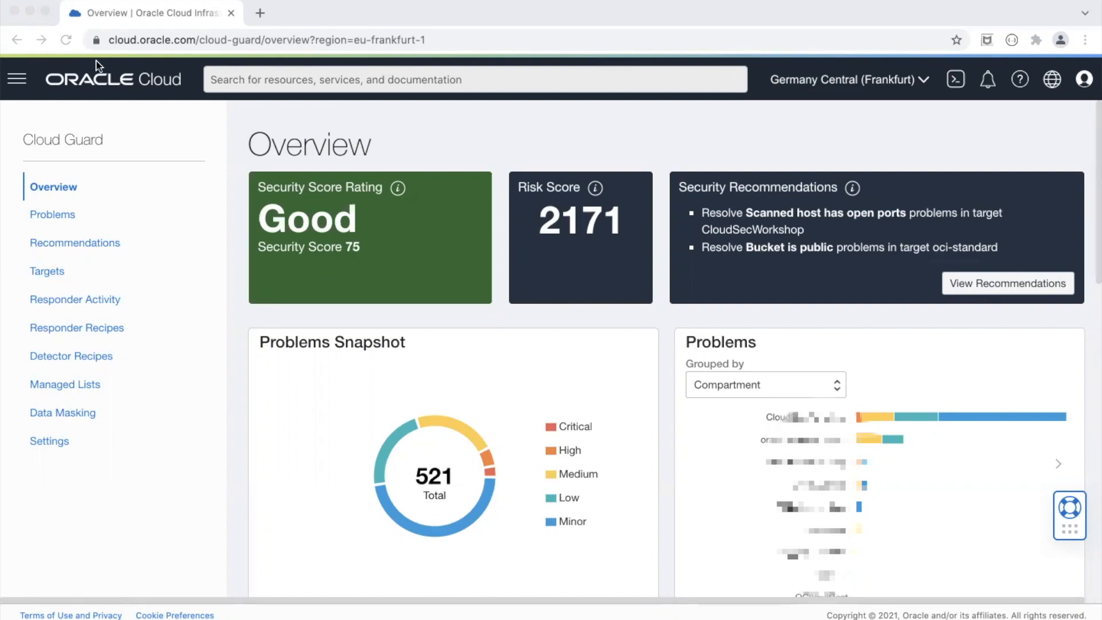
Go to Compute > Instances for the CloudSecWorkshop compartment from the Cloud Guard overview
left_click(17, 78)
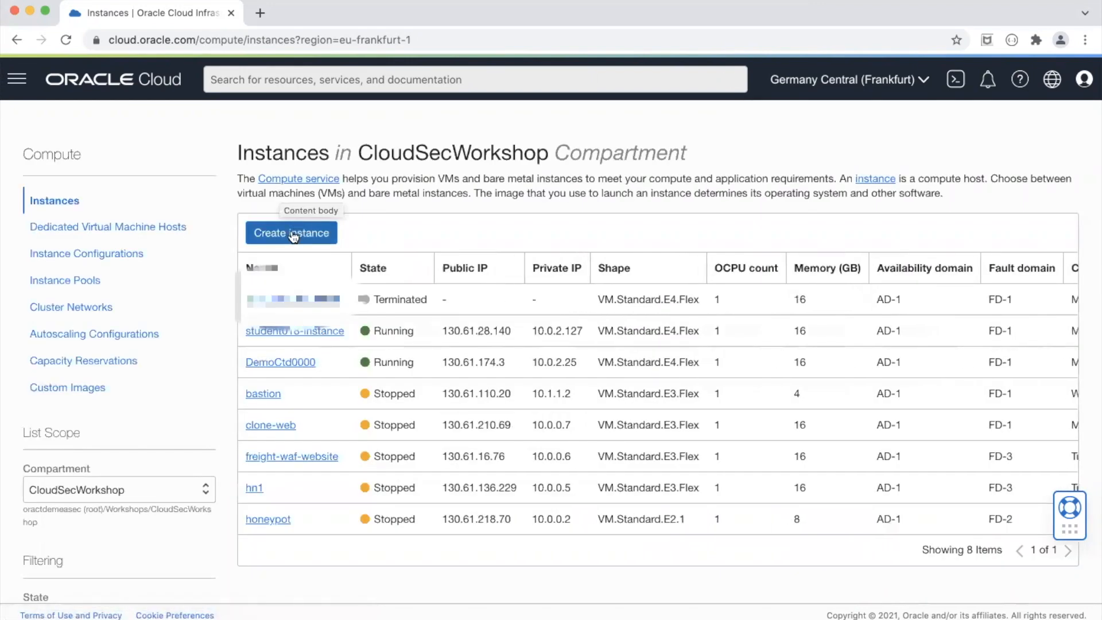
Create instance DbServer001 with default settings, confirming creation without saving SSH keys
left_click(291, 233)
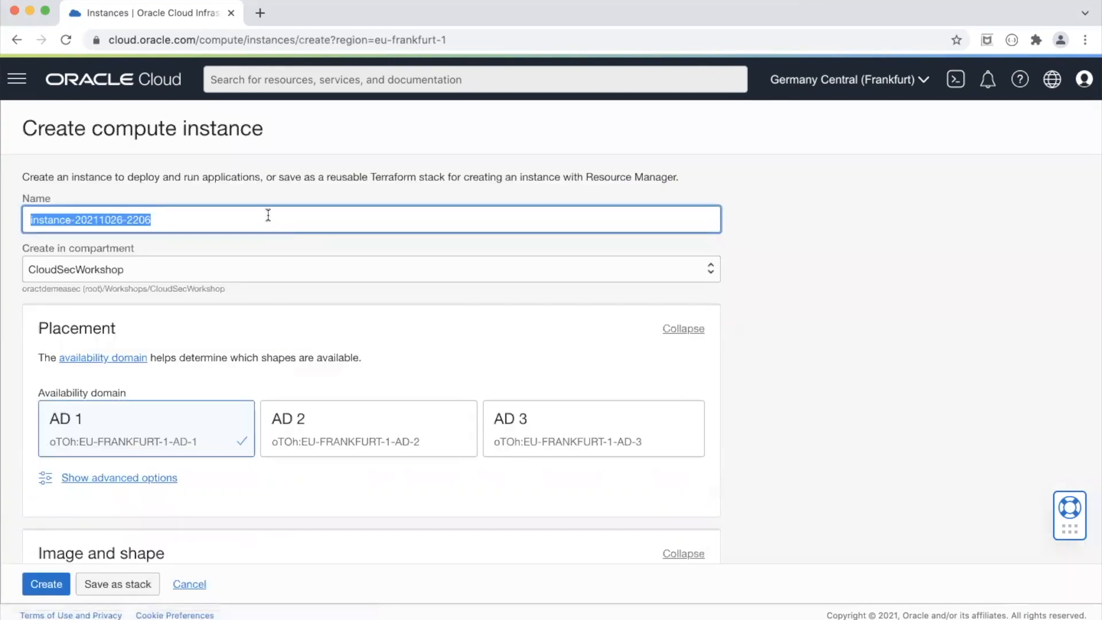
type("DbSe")
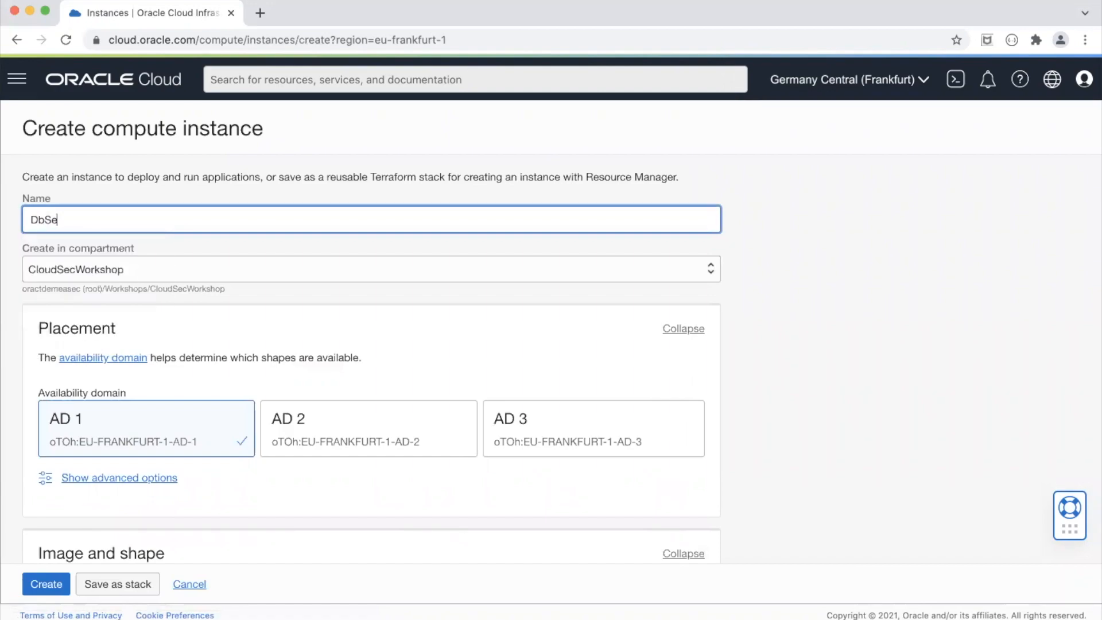
type("rver001")
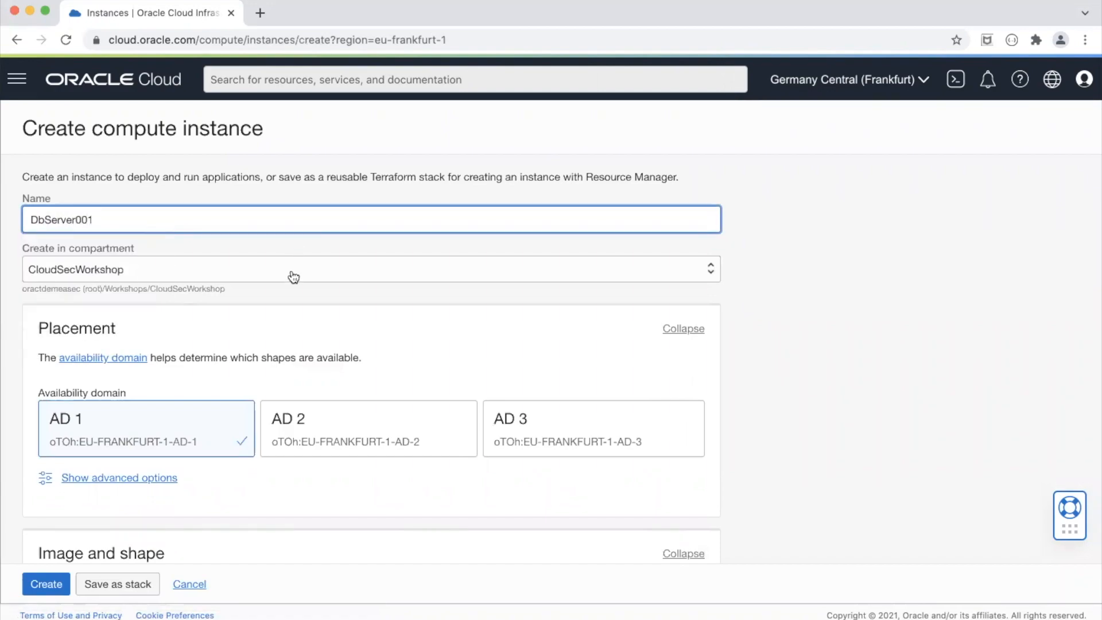
scroll("down", 3)
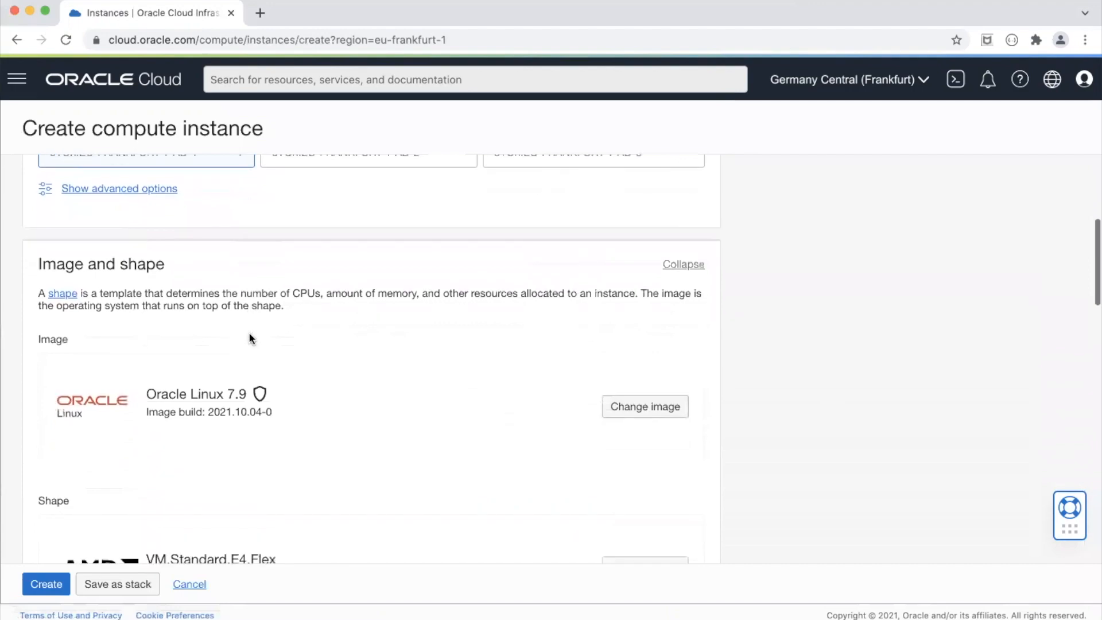
scroll("down", 3)
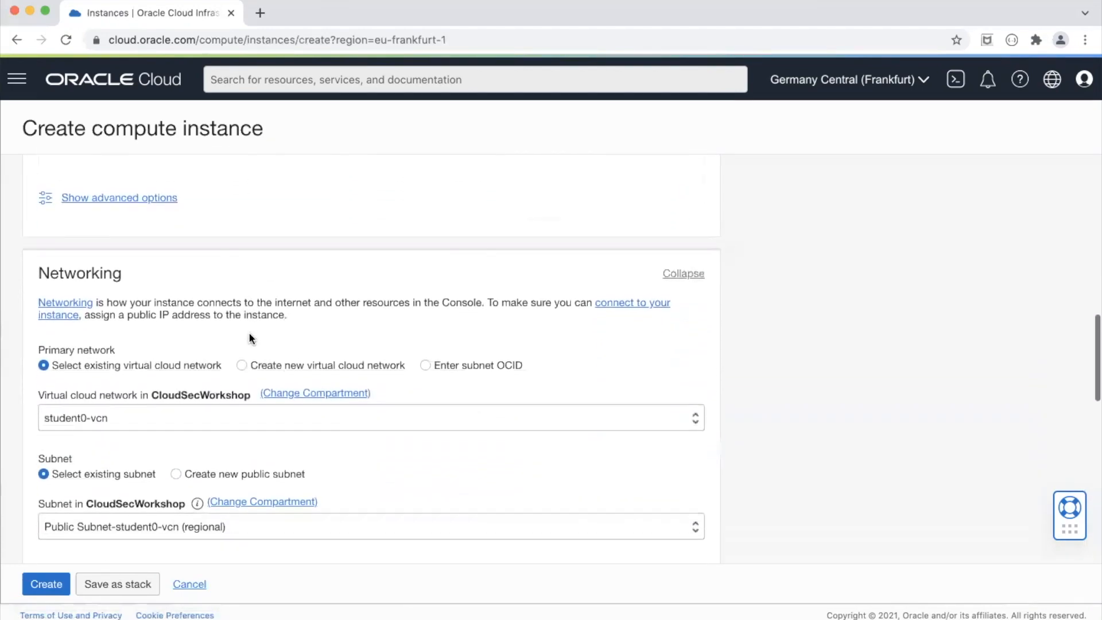
scroll("down", 3)
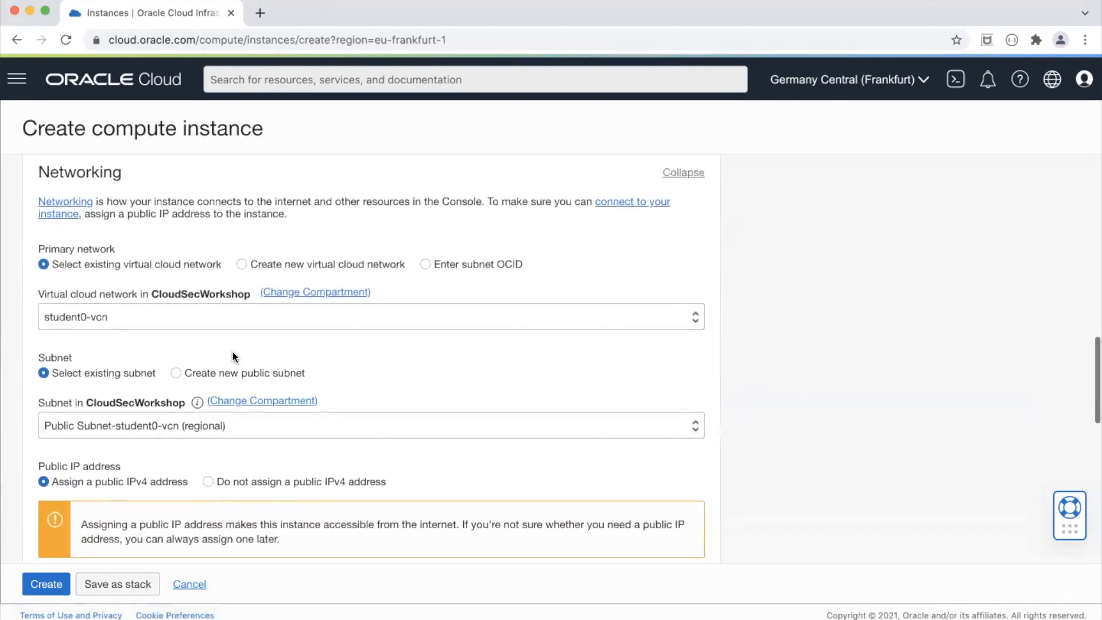
scroll("down", 3)
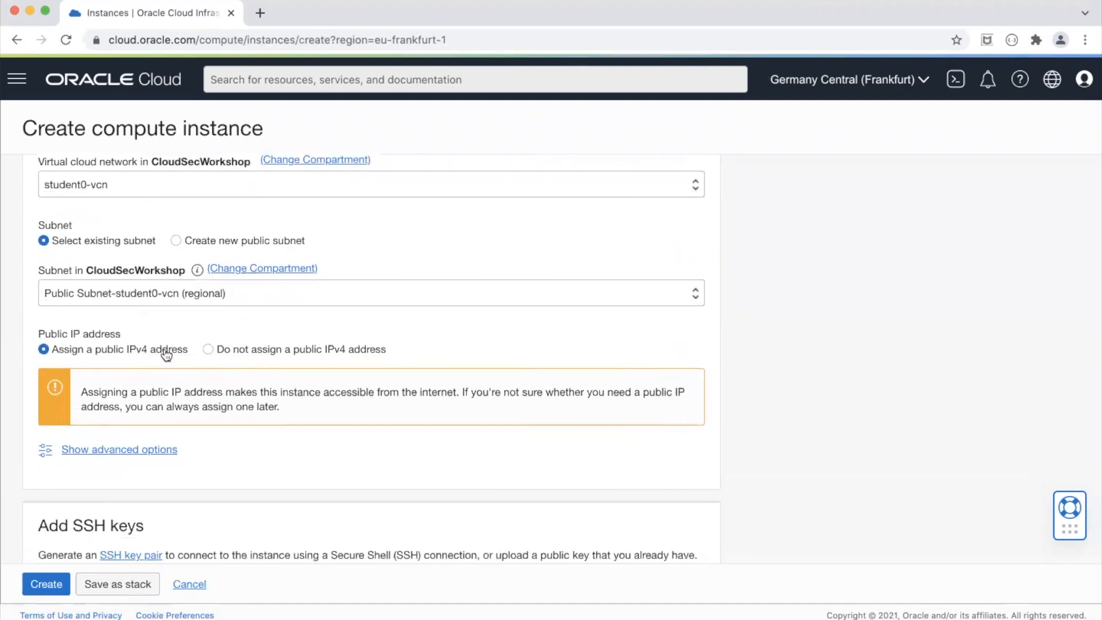
scroll("down", 3)
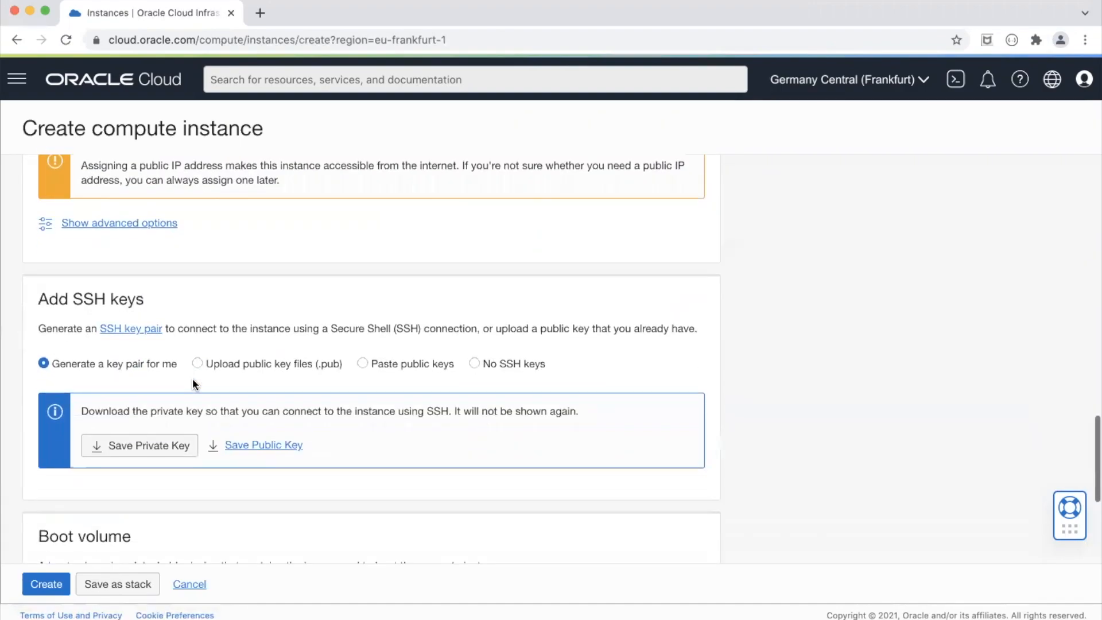
scroll("down", 3)
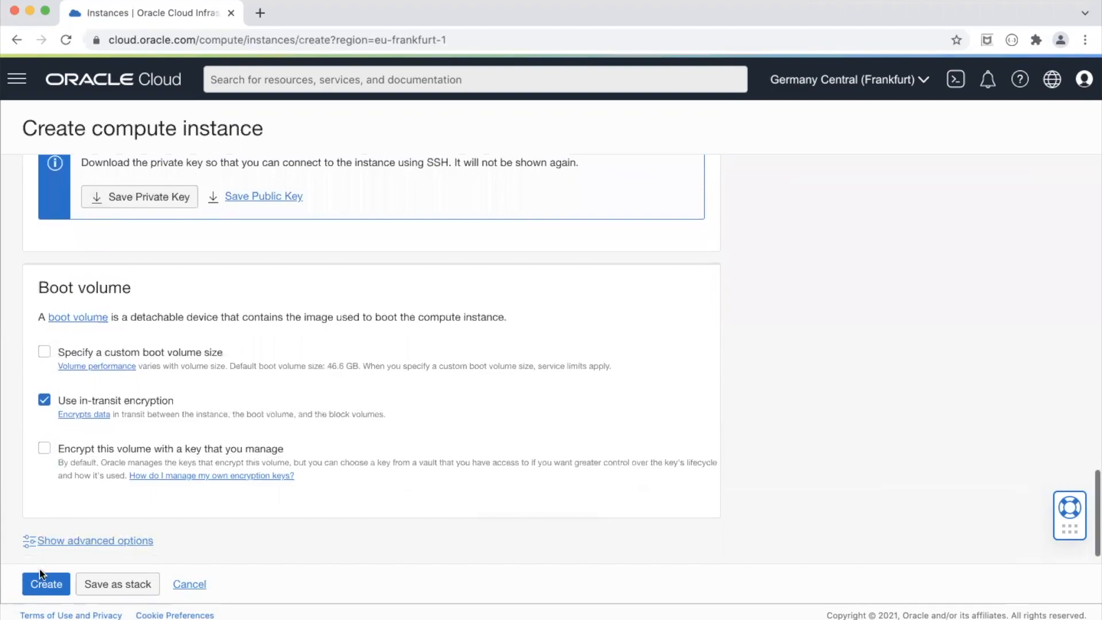
left_click(46, 583)
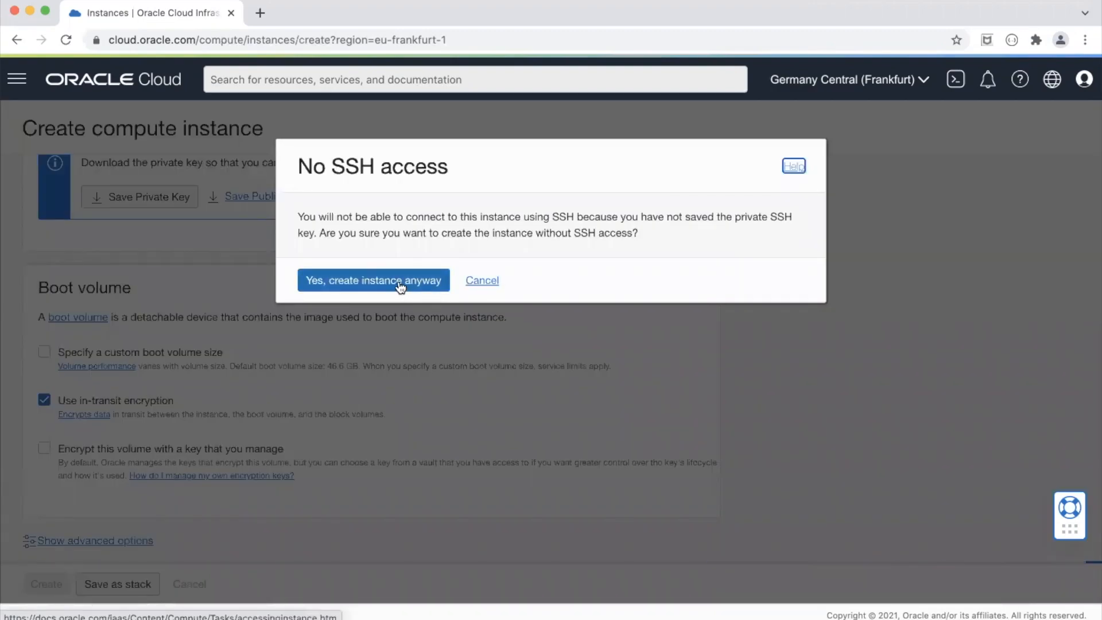
left_click(373, 280)
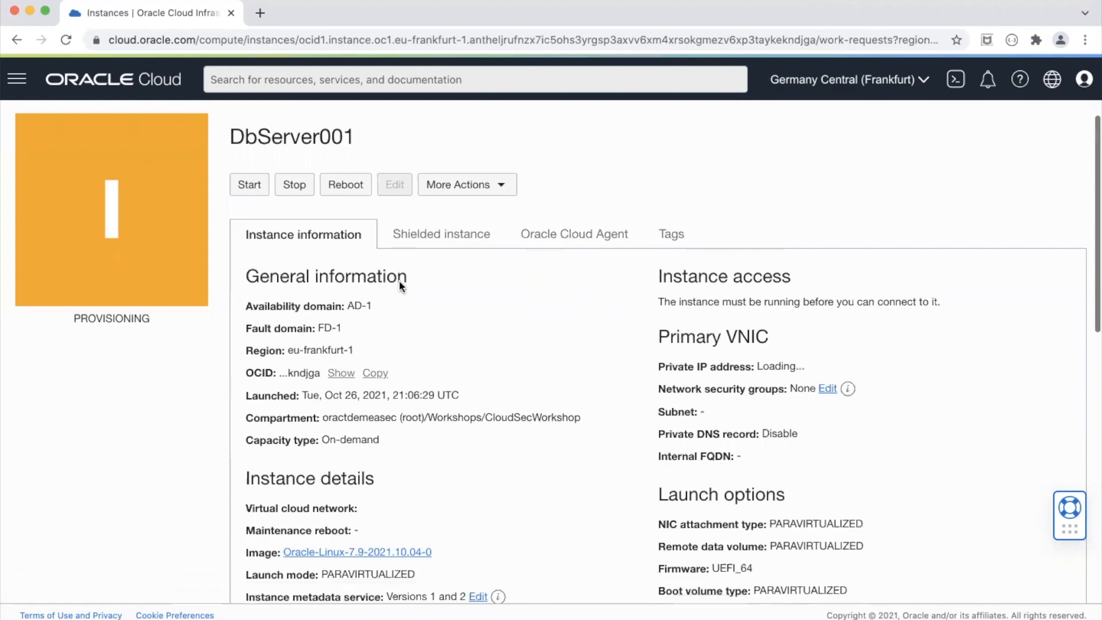
Open the Cloud Guard overview in a second tab and scroll through its scores
left_click(17, 78)
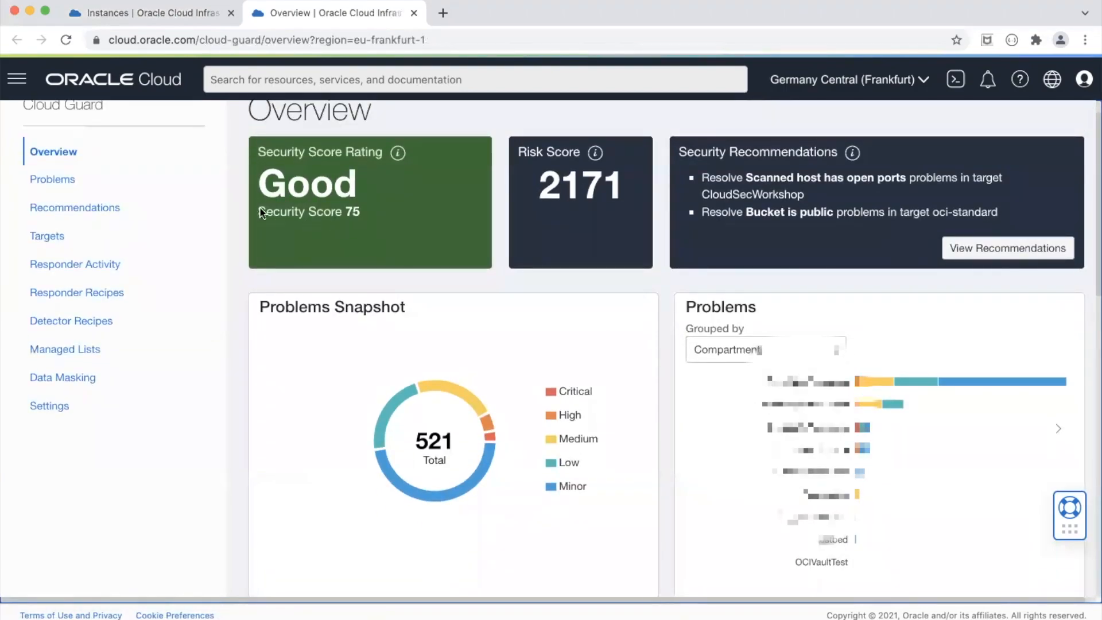
mouse_move(557, 185)
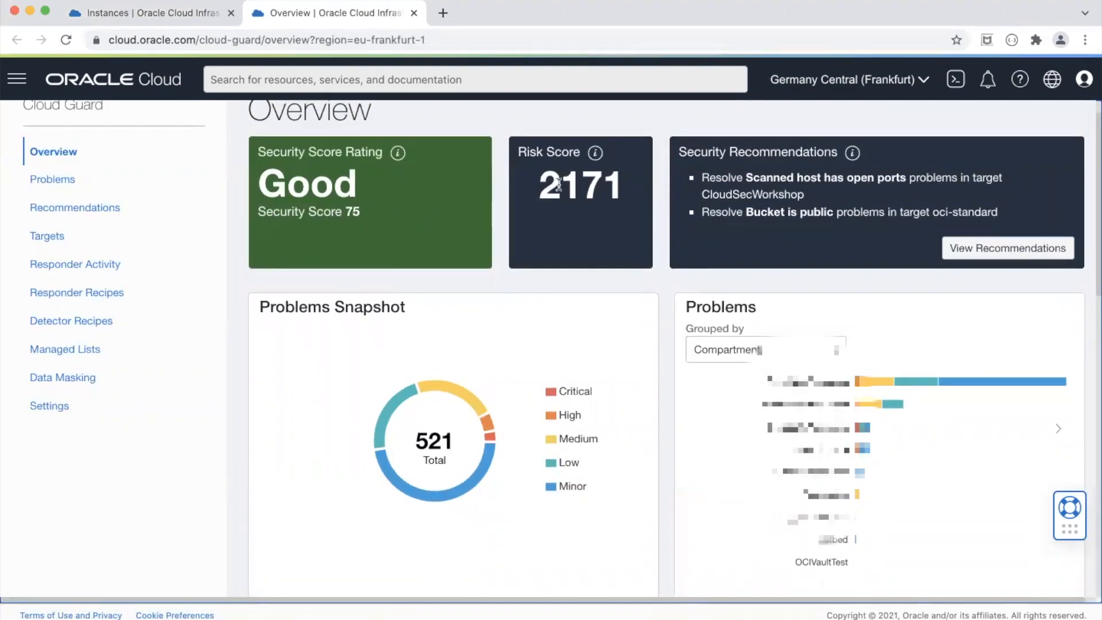
scroll("down", 3)
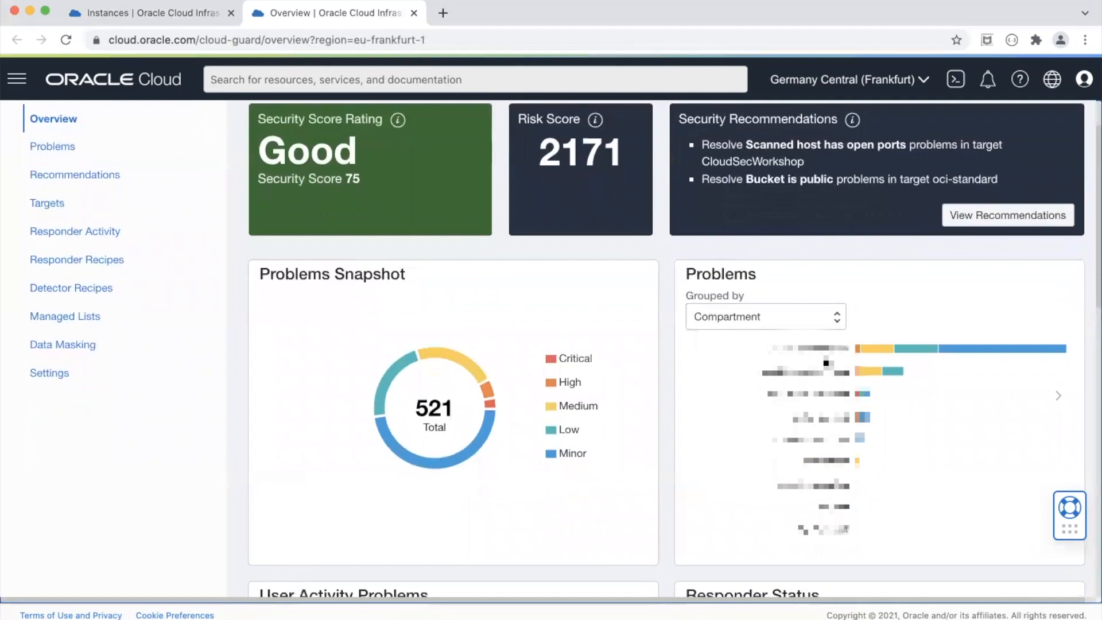
mouse_move(855, 354)
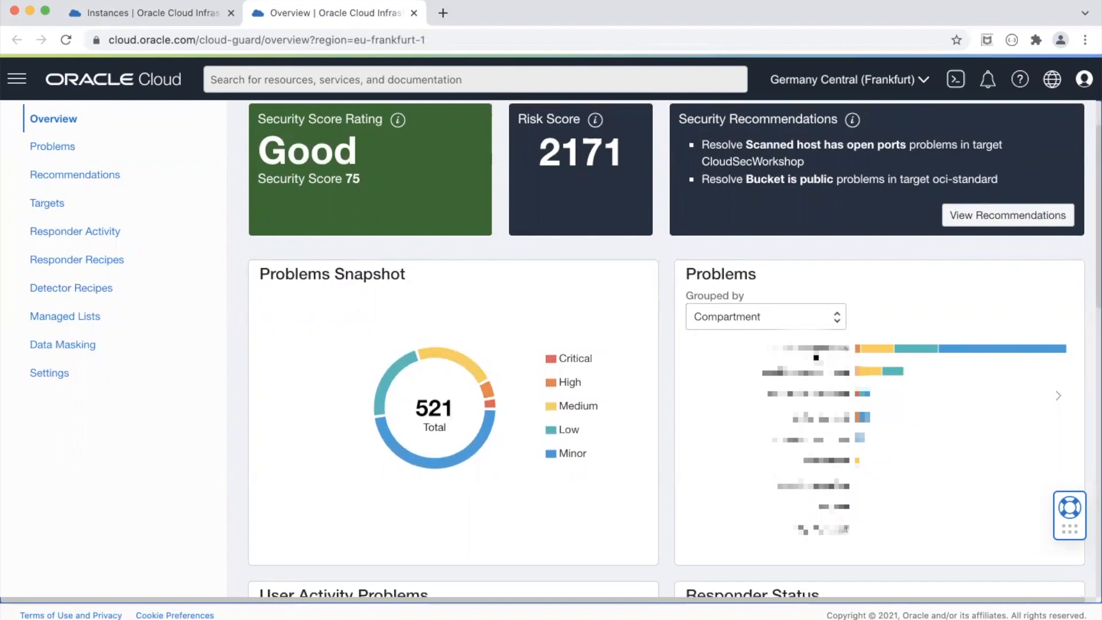
Filter Cloud Guard problems to Workshops > CloudSecWorkshop, last detected from Oct 26, 2021
left_click(52, 146)
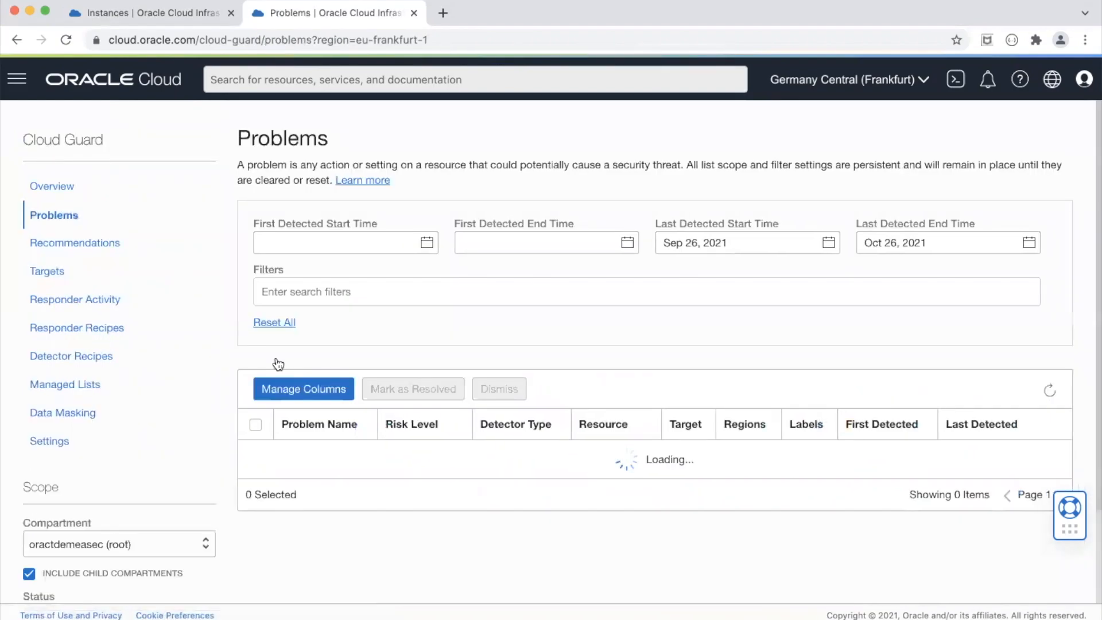
scroll("down", 3)
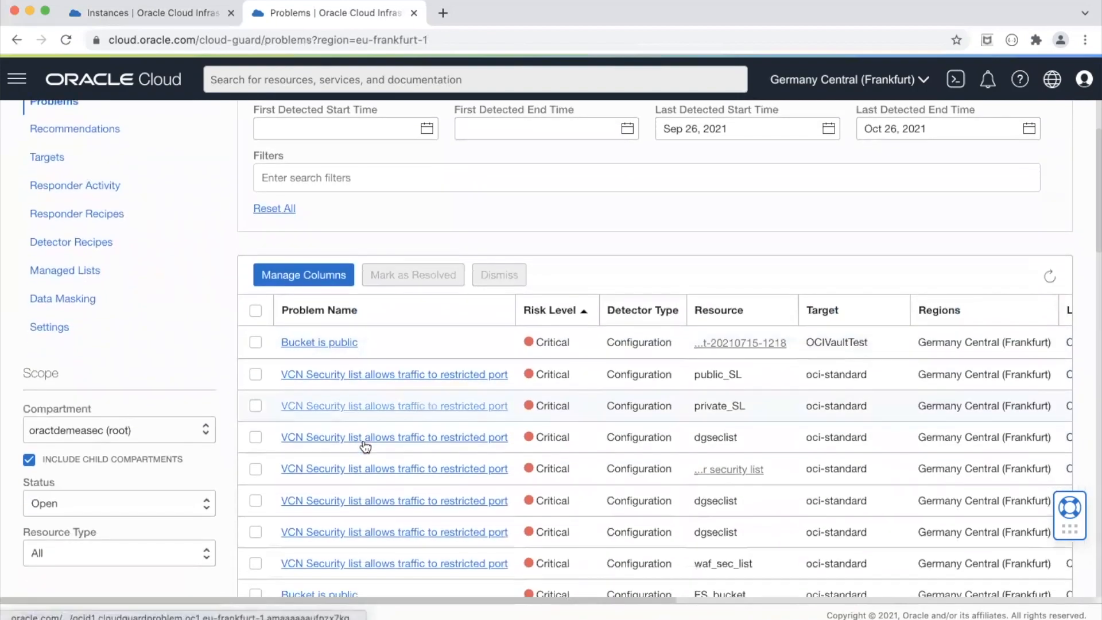
left_click(119, 430)
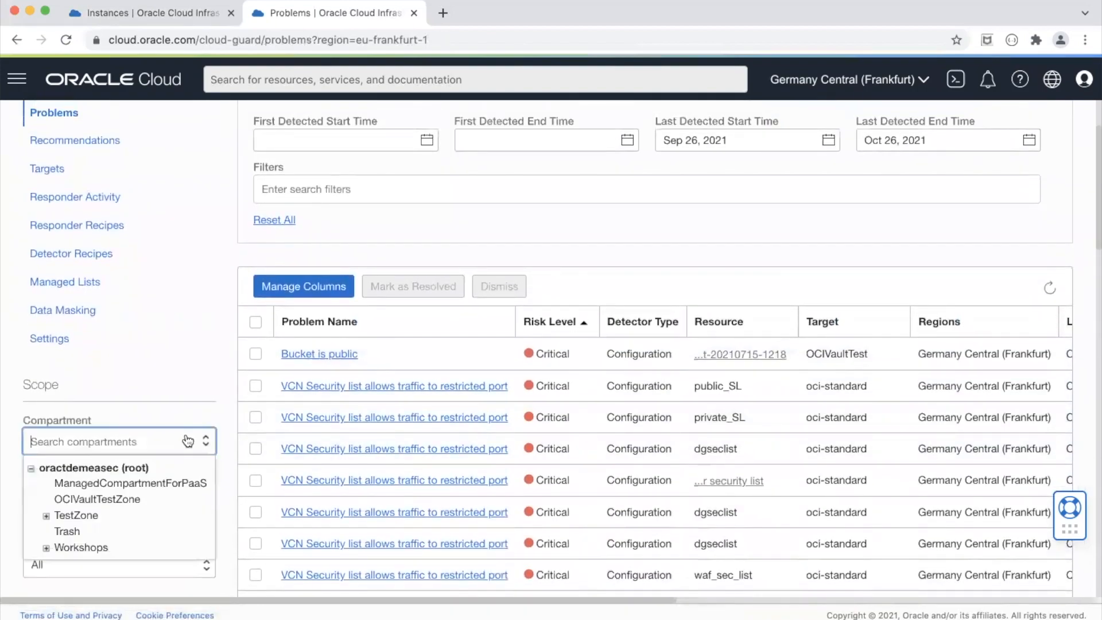
left_click(79, 547)
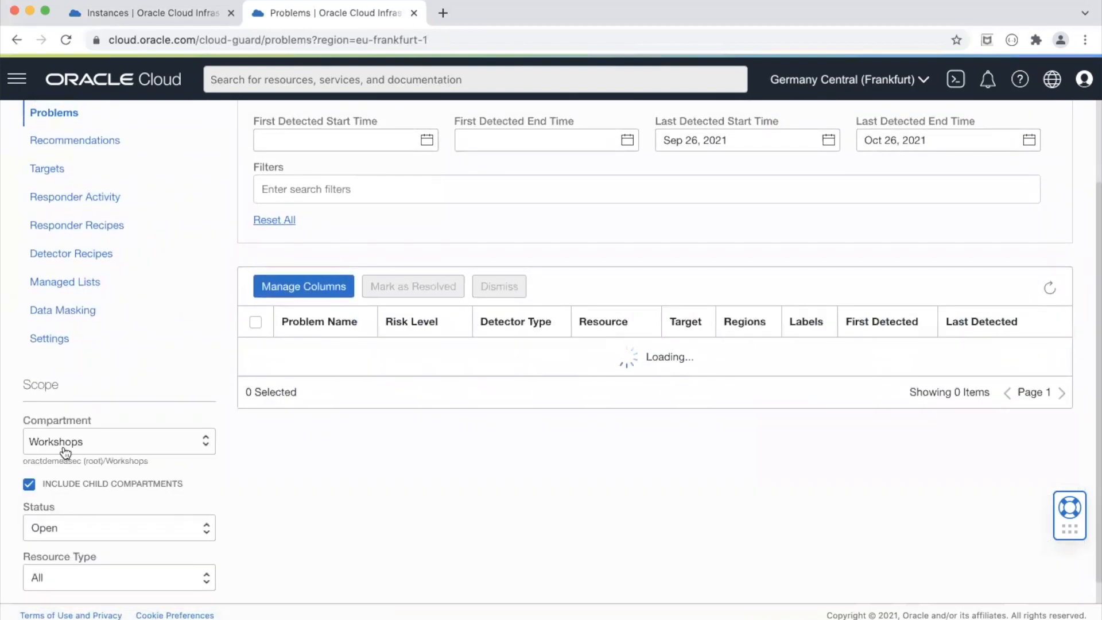
left_click(112, 442)
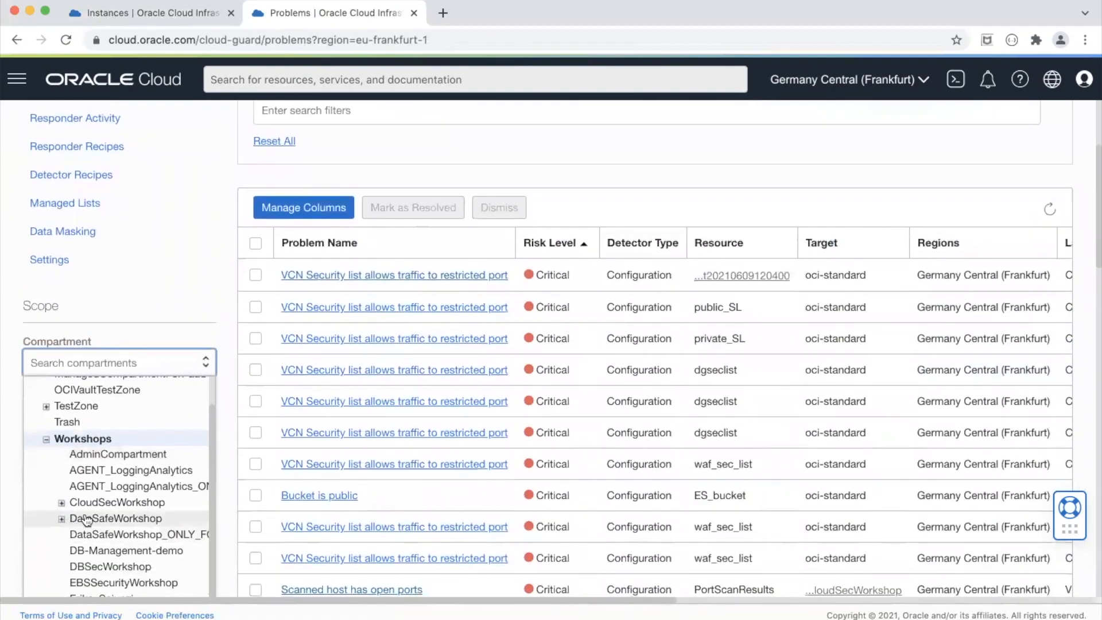
left_click(117, 502)
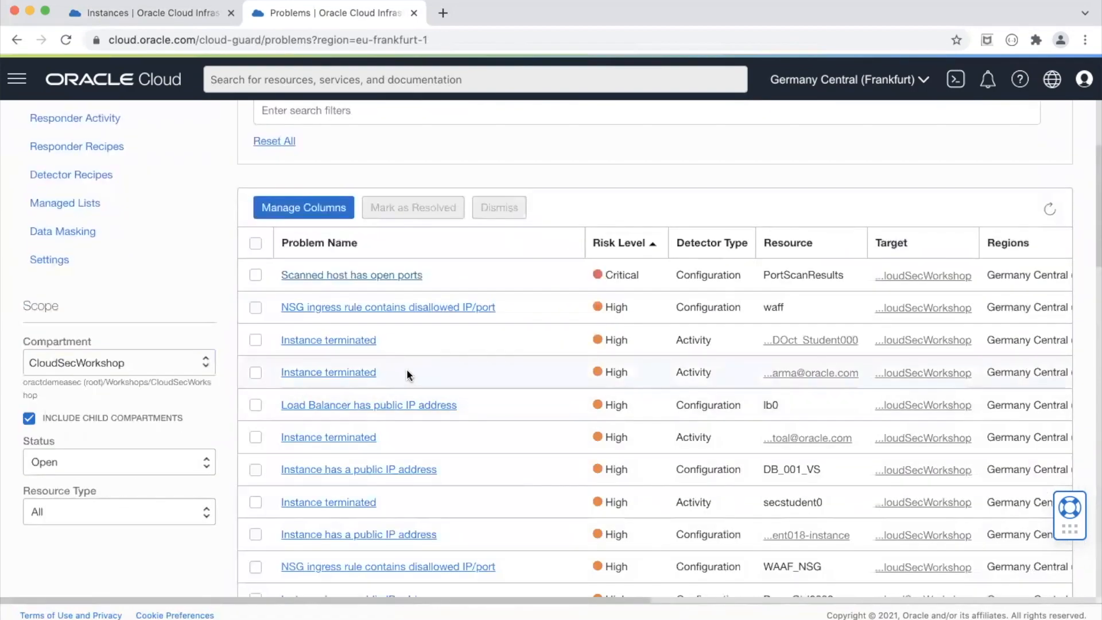
scroll("up", 3)
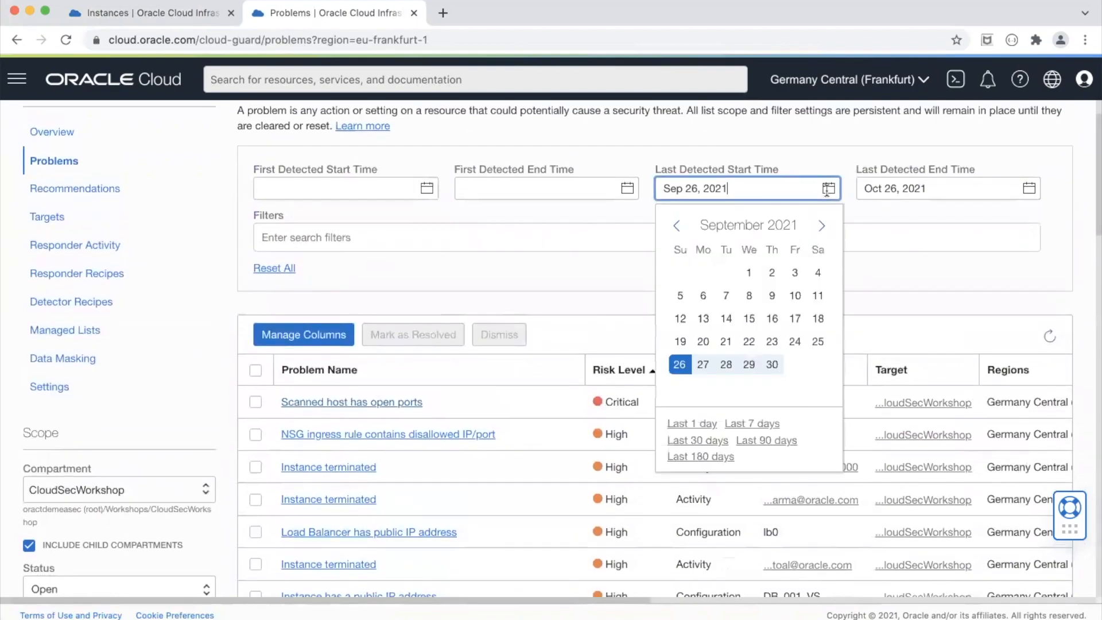
left_click(821, 225)
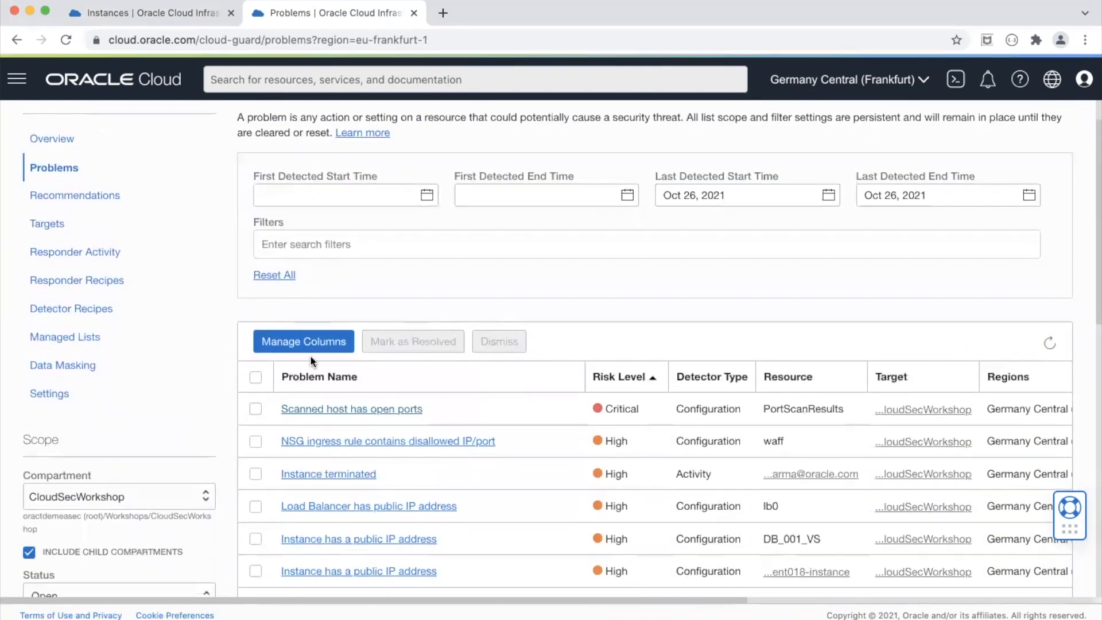
scroll("down", 3)
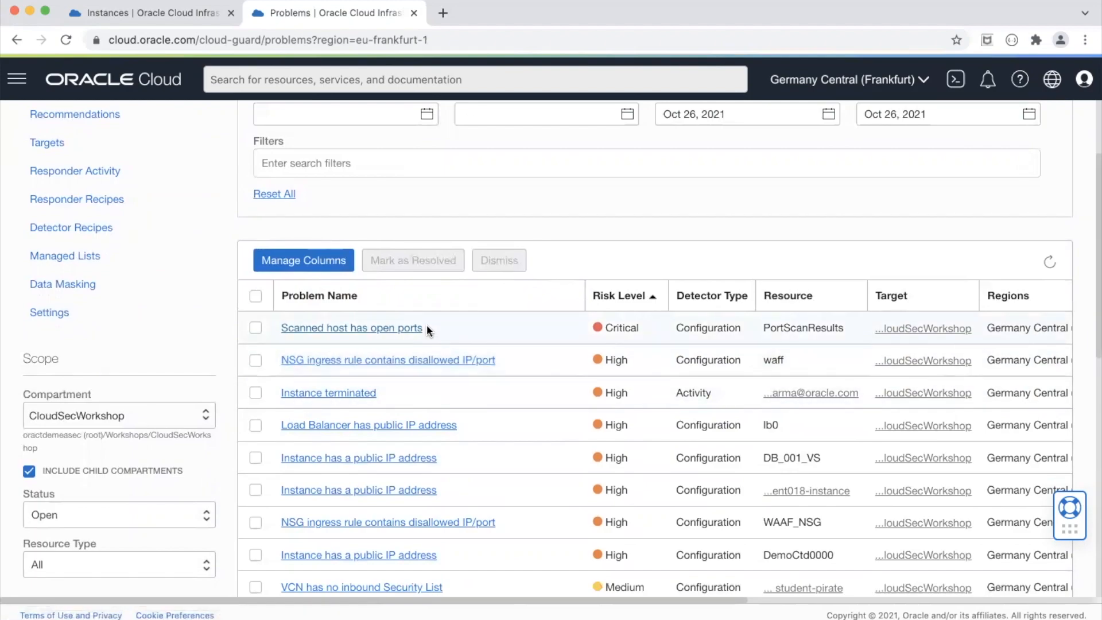
scroll("up", 3)
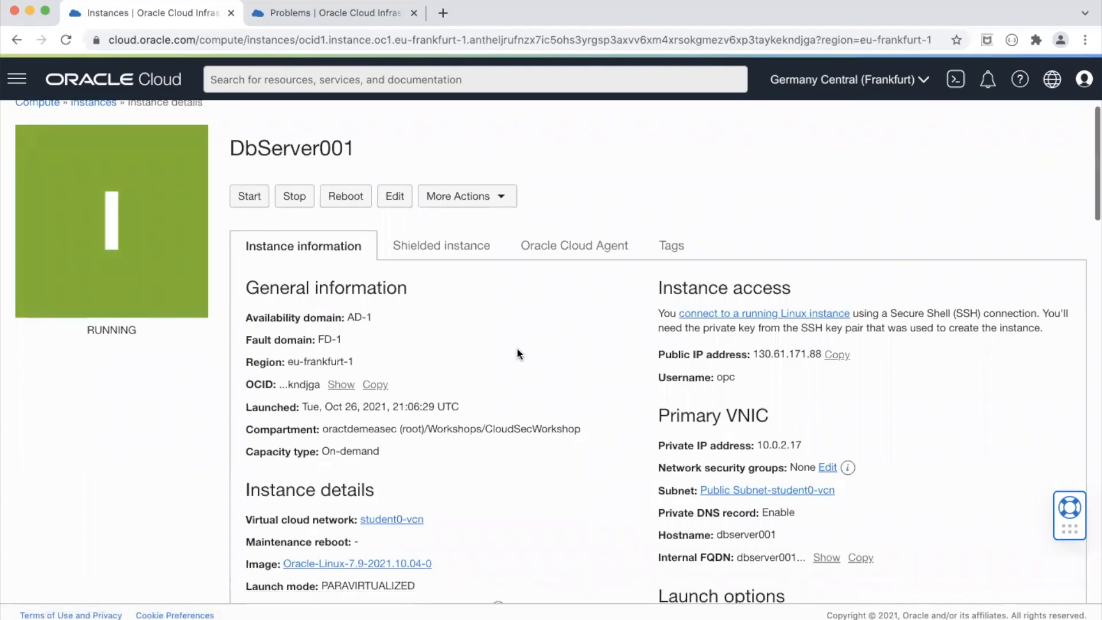
Check DbServer001's public IP address on its details page, then return to the problems list
scroll("down", 3)
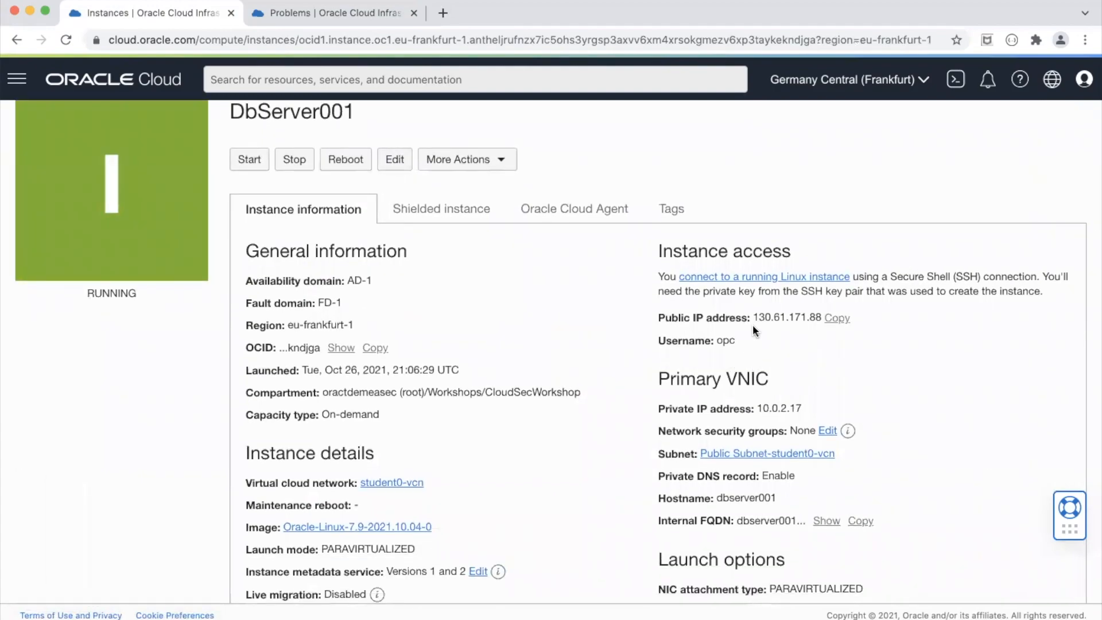
mouse_move(775, 336)
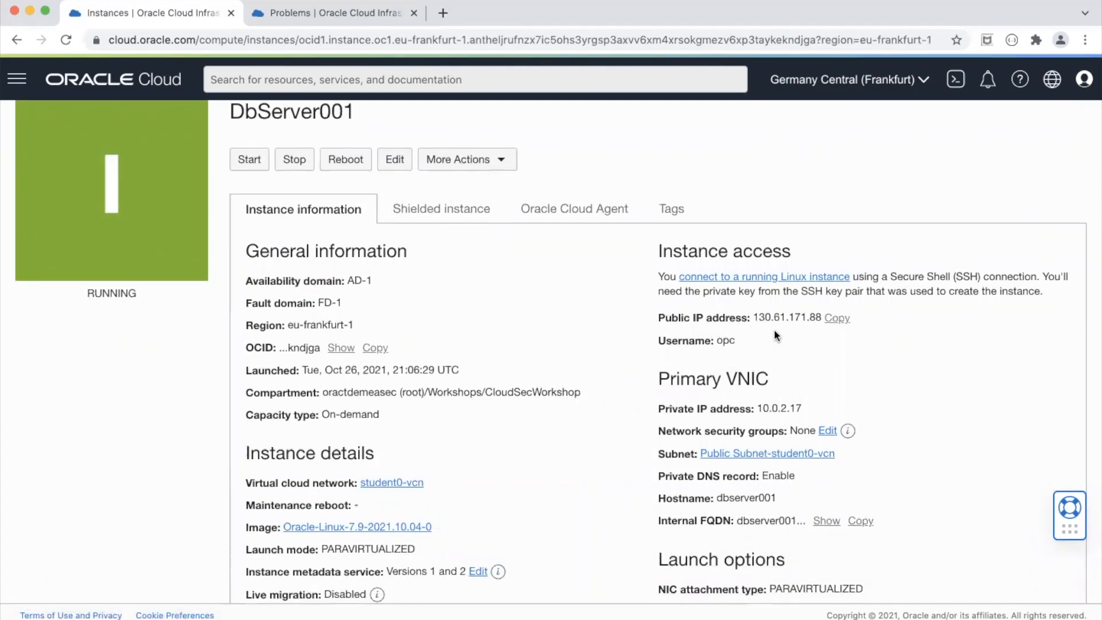
mouse_move(812, 338)
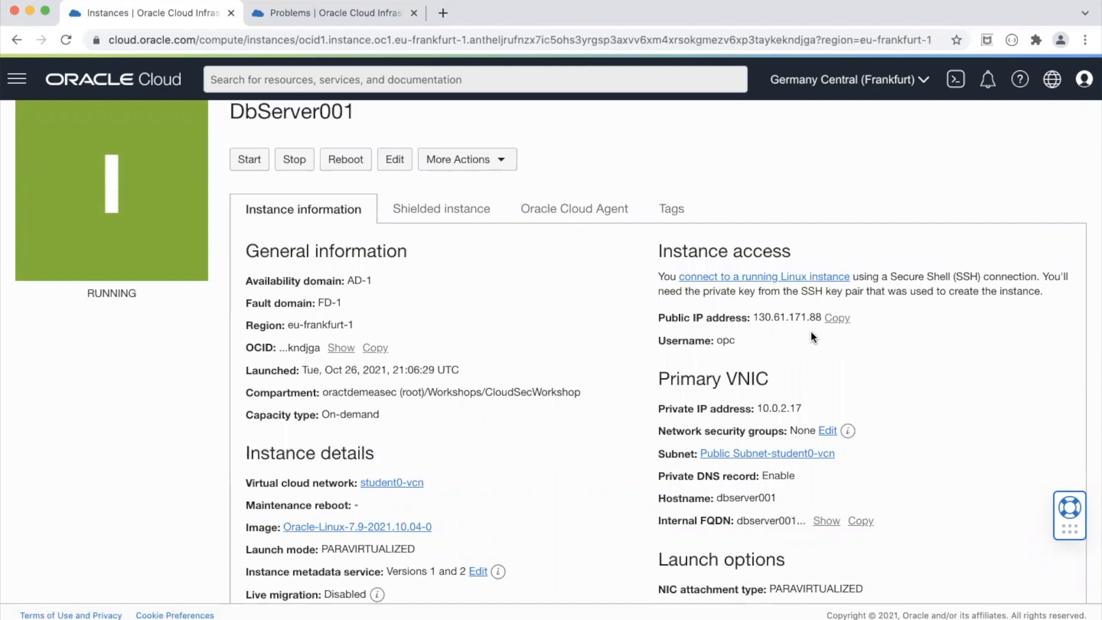
mouse_move(576, 328)
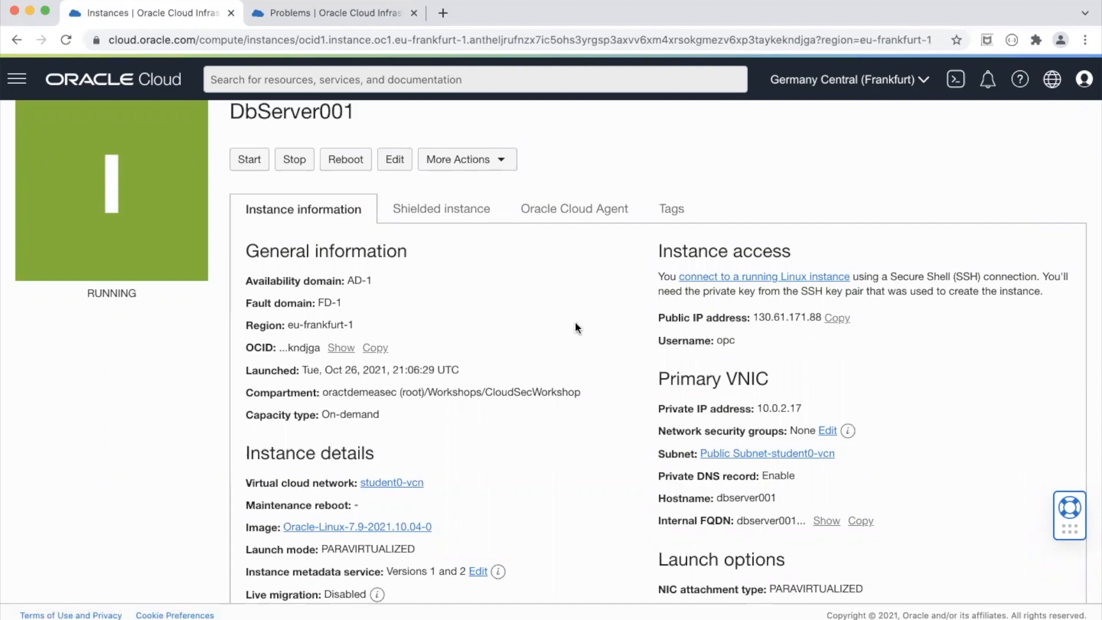
mouse_move(560, 294)
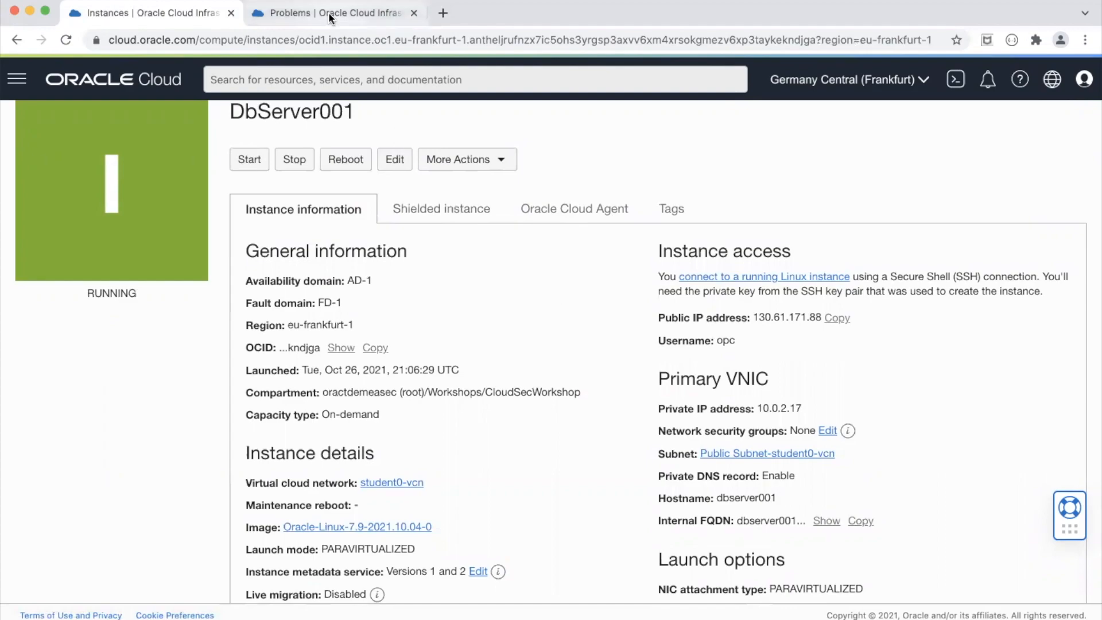
left_click(330, 13)
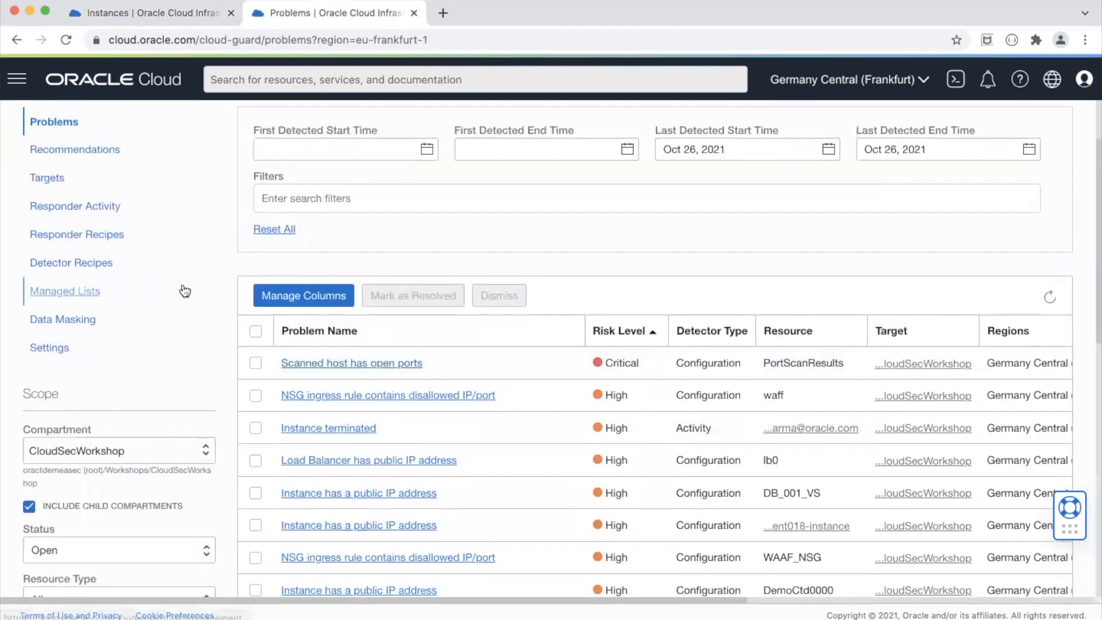
mouse_move(70, 262)
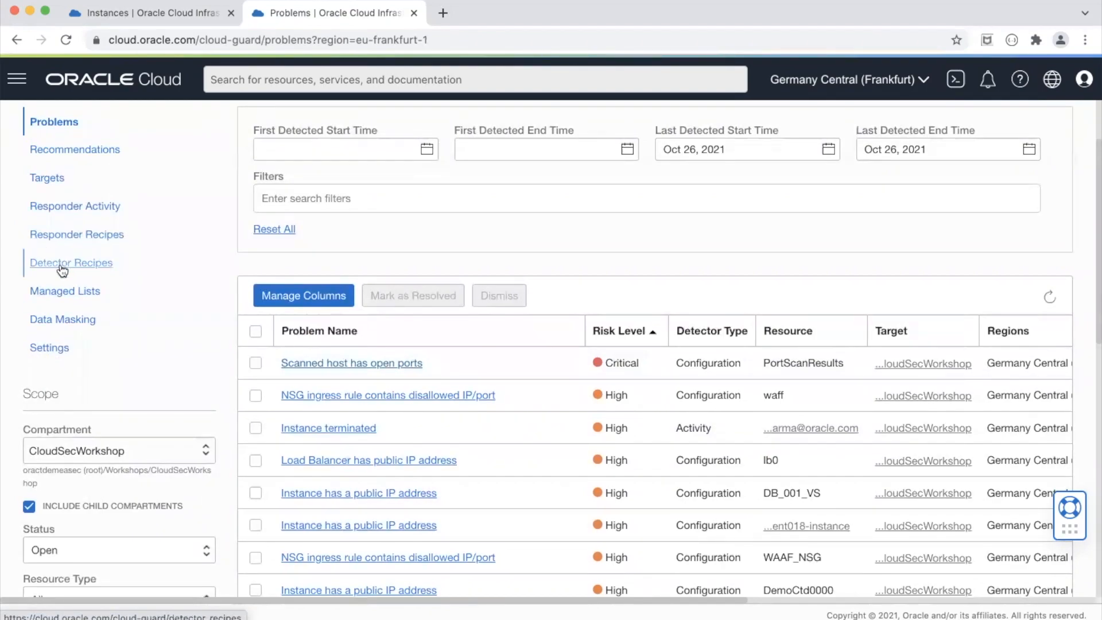
Review the rules of Workshop-OCI-Configuration-Detector-Recipe
left_click(70, 263)
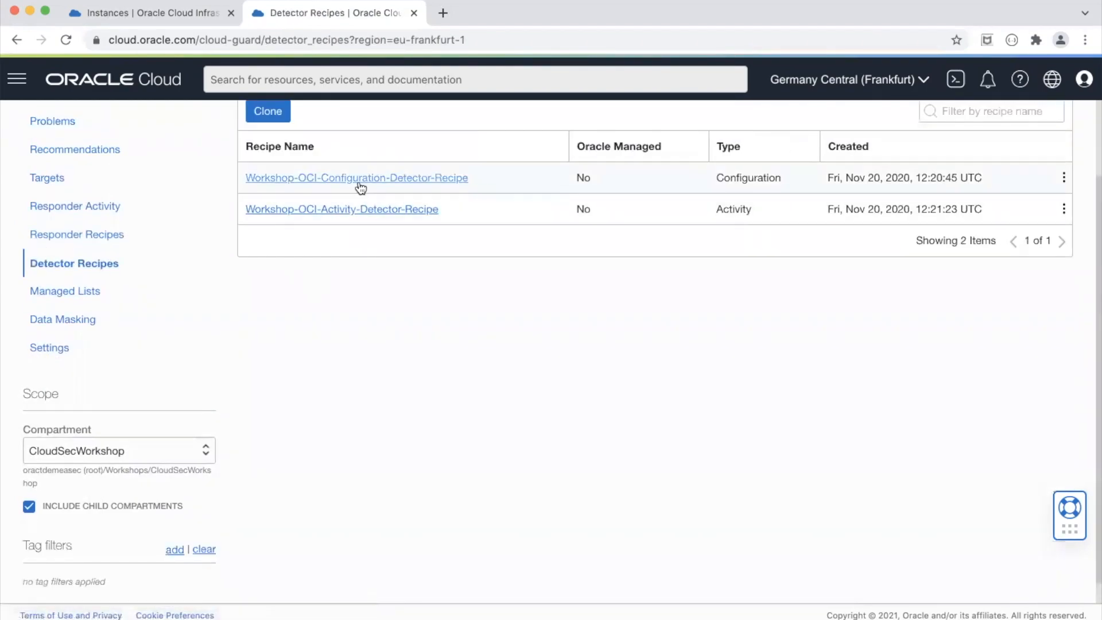
left_click(357, 177)
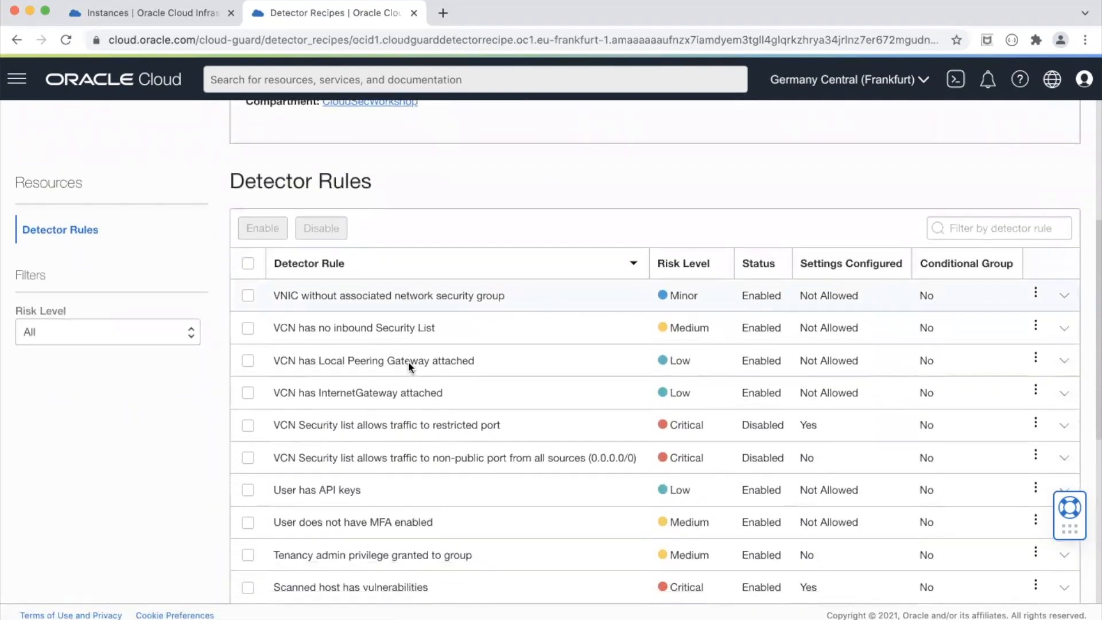
scroll("down", 3)
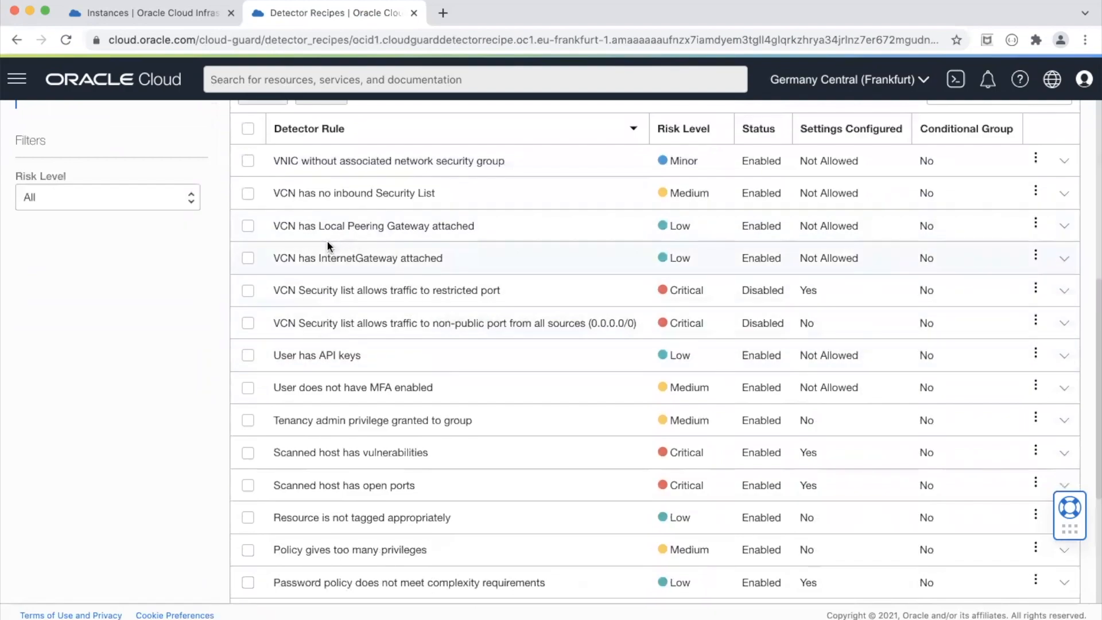
scroll("up", 3)
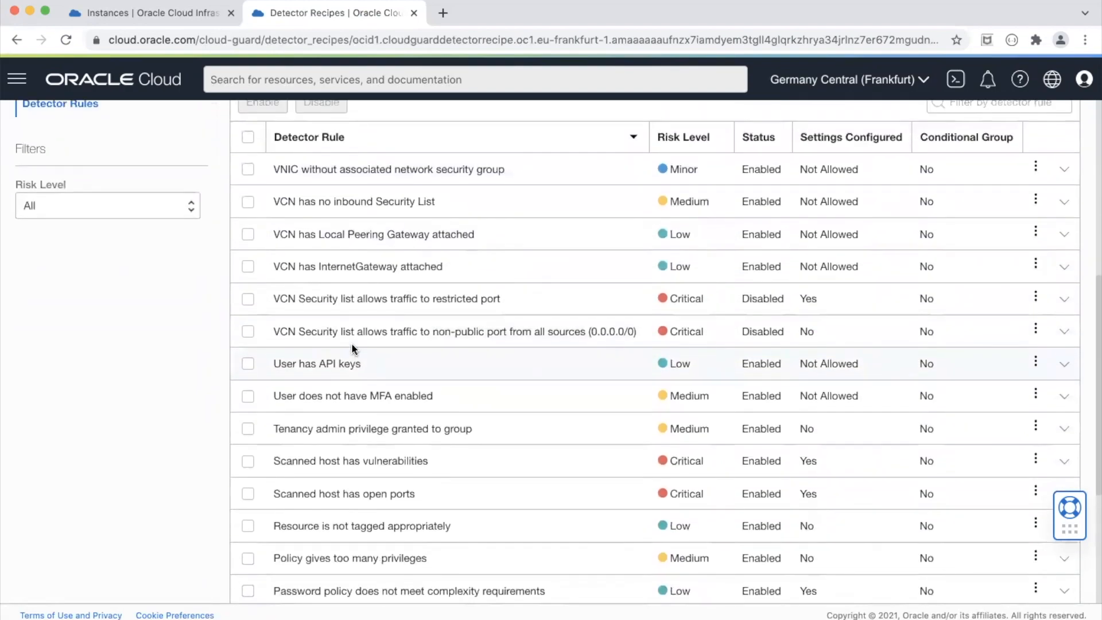
mouse_move(600, 317)
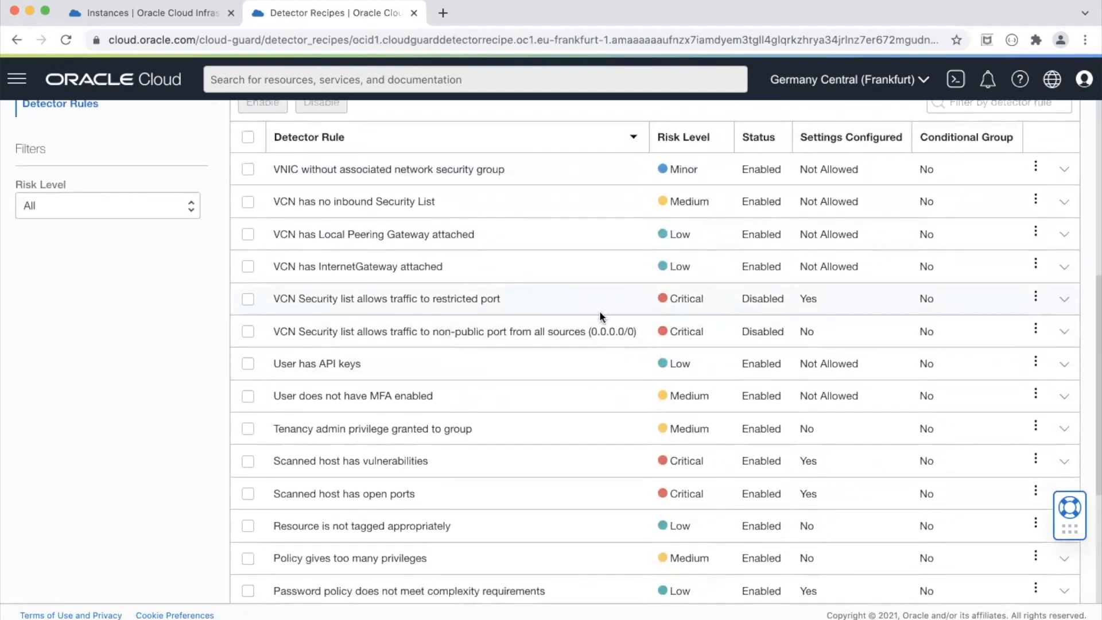
scroll("up", 3)
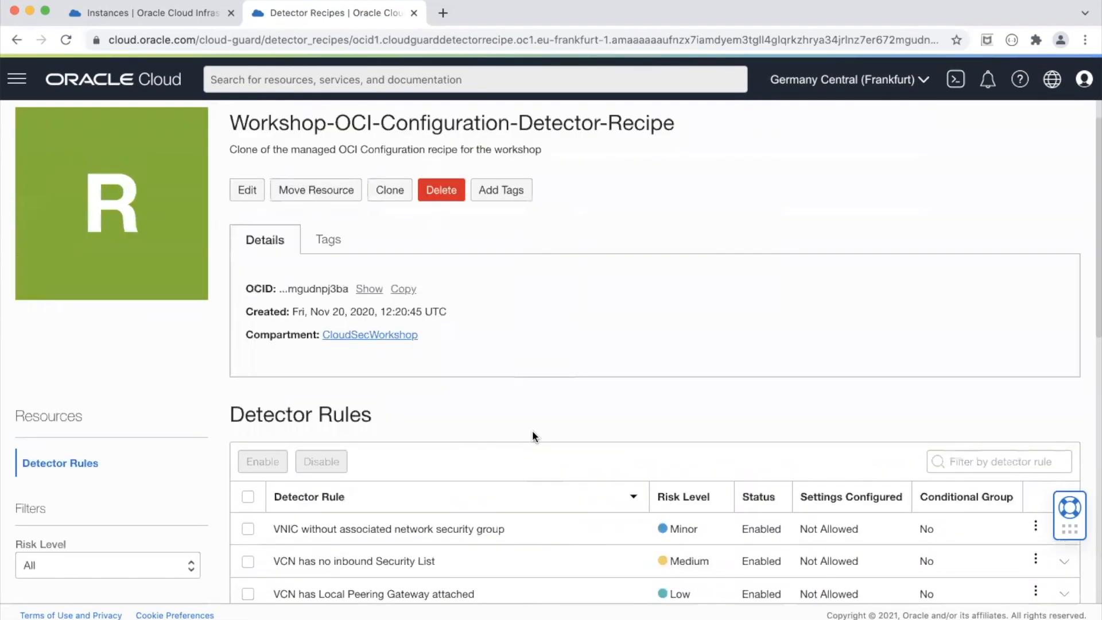
scroll("down", 3)
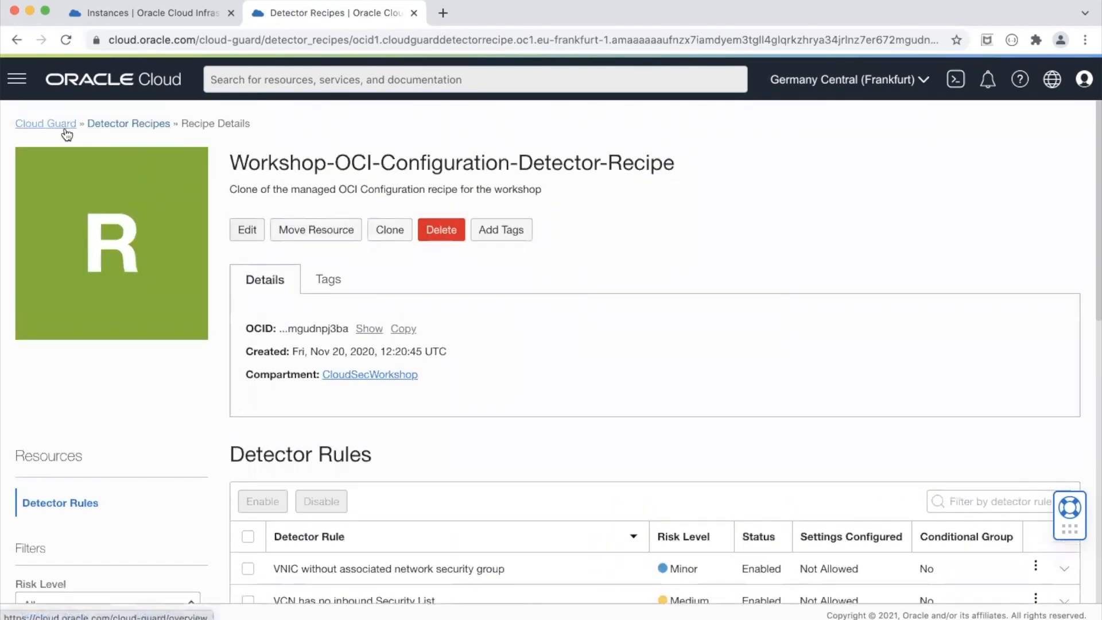
Review the rules of Workshop-OCI-Responder-Recipe, ending on the Cloud Guard overview
left_click(45, 123)
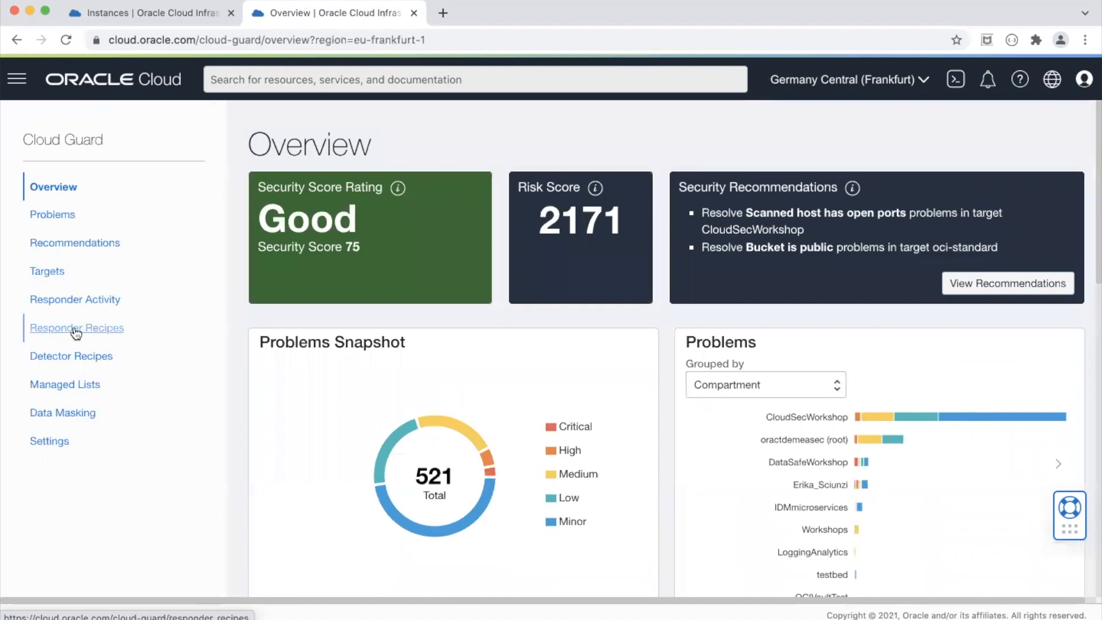
left_click(76, 328)
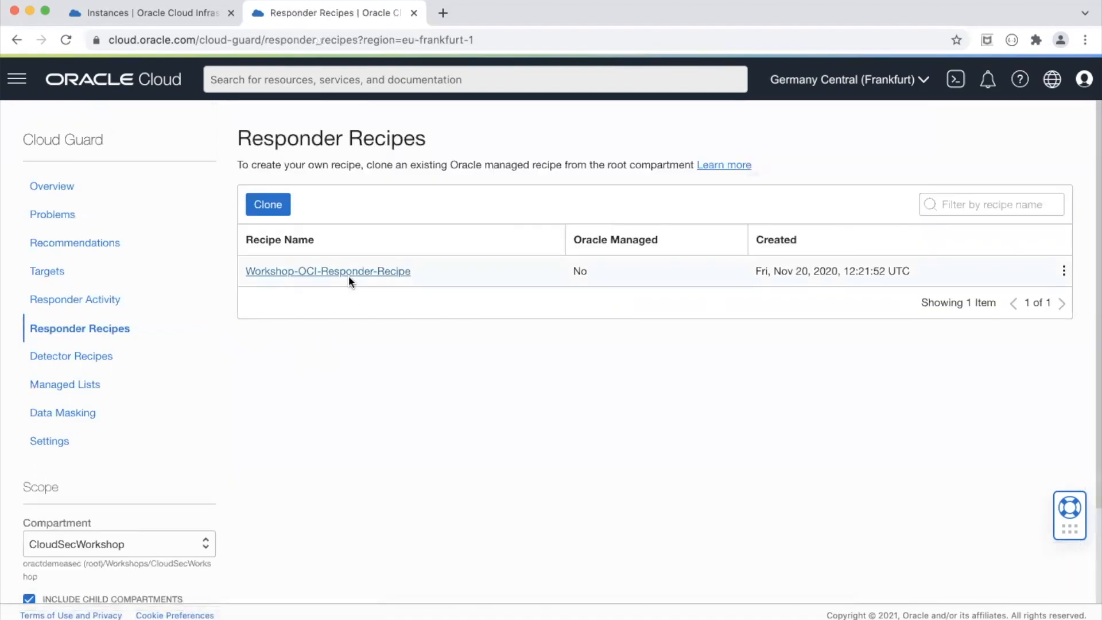
left_click(328, 270)
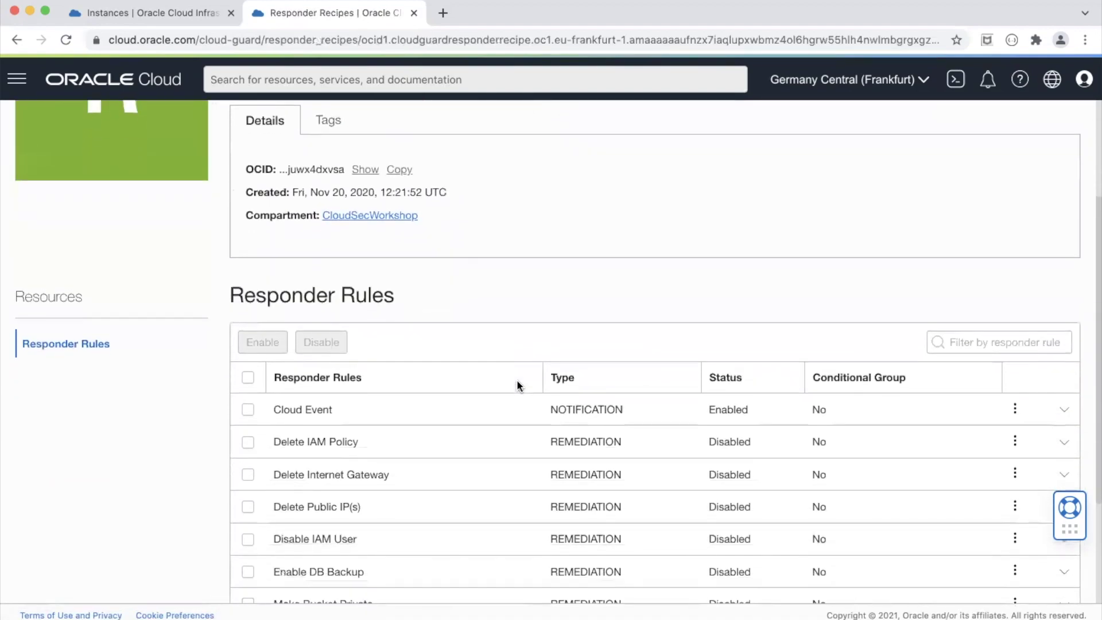
scroll("down", 3)
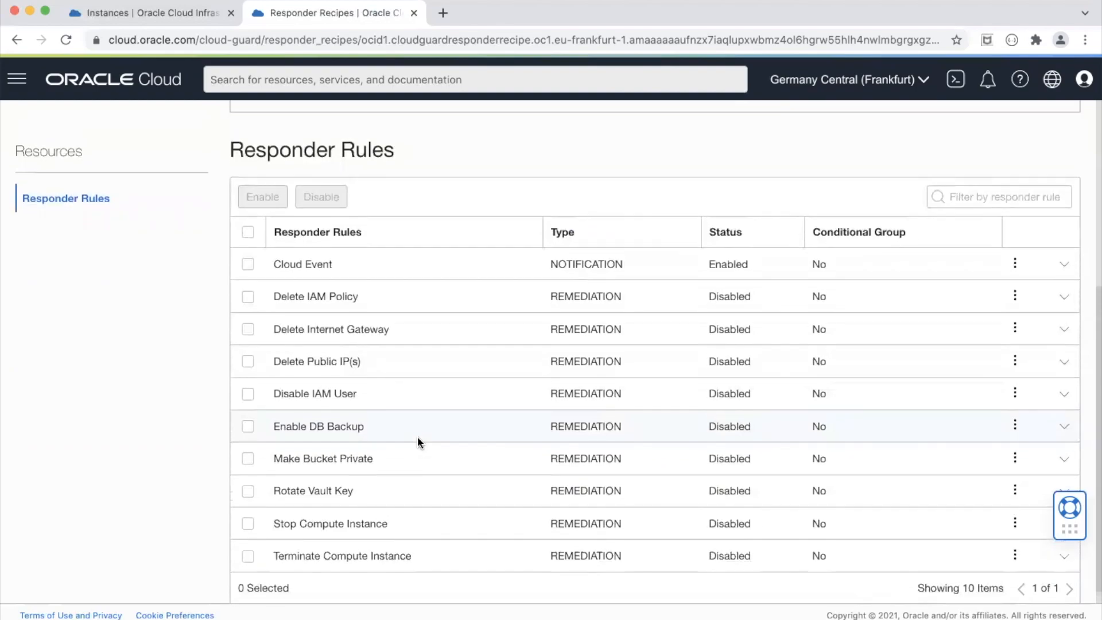
scroll("up", 3)
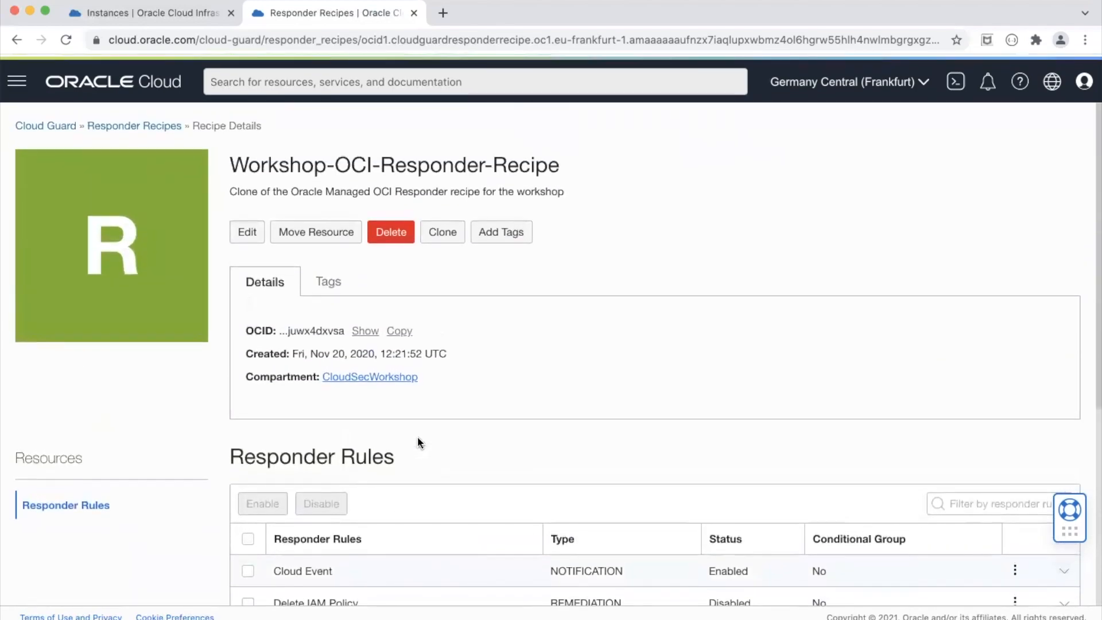
left_click(44, 125)
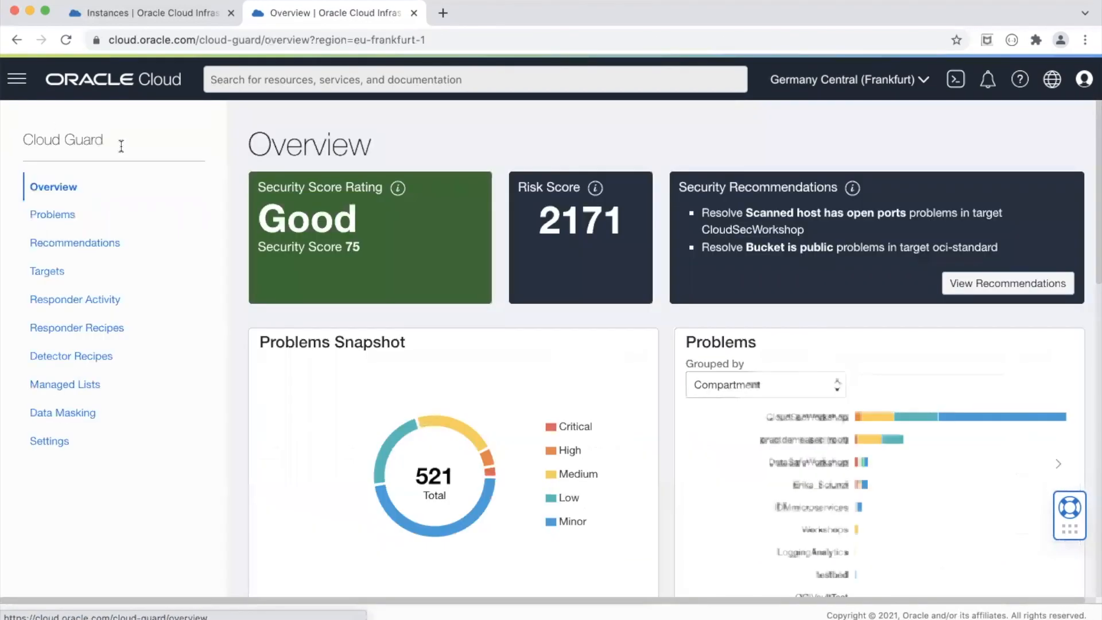
mouse_move(207, 324)
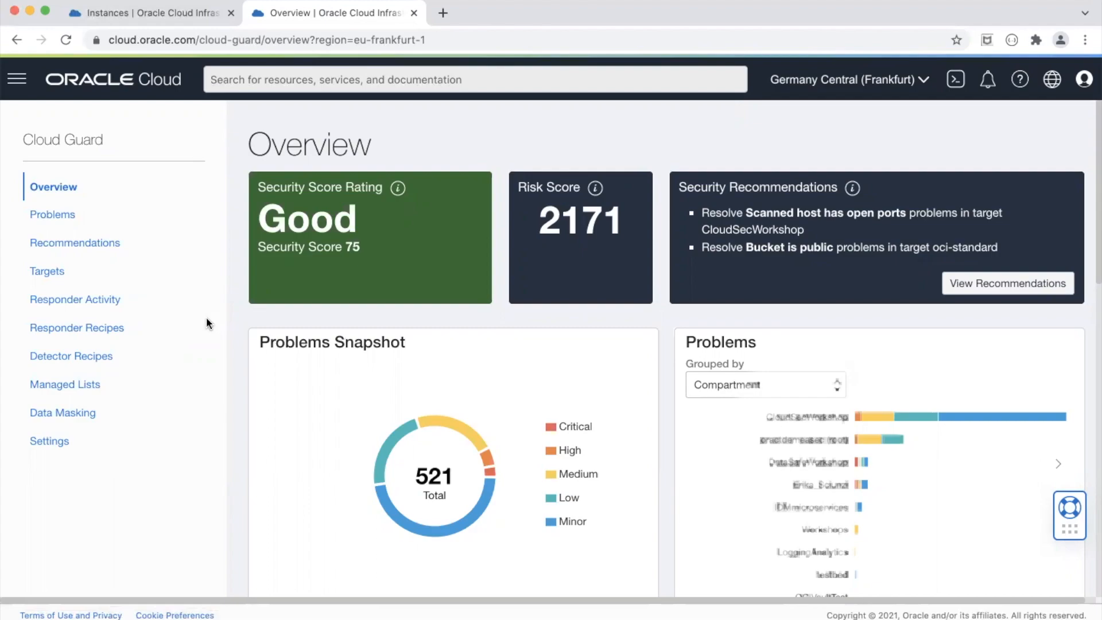
List open CloudSecWorkshop problems sorted by risk level, locating DbServer001's public IP problem
left_click(141, 13)
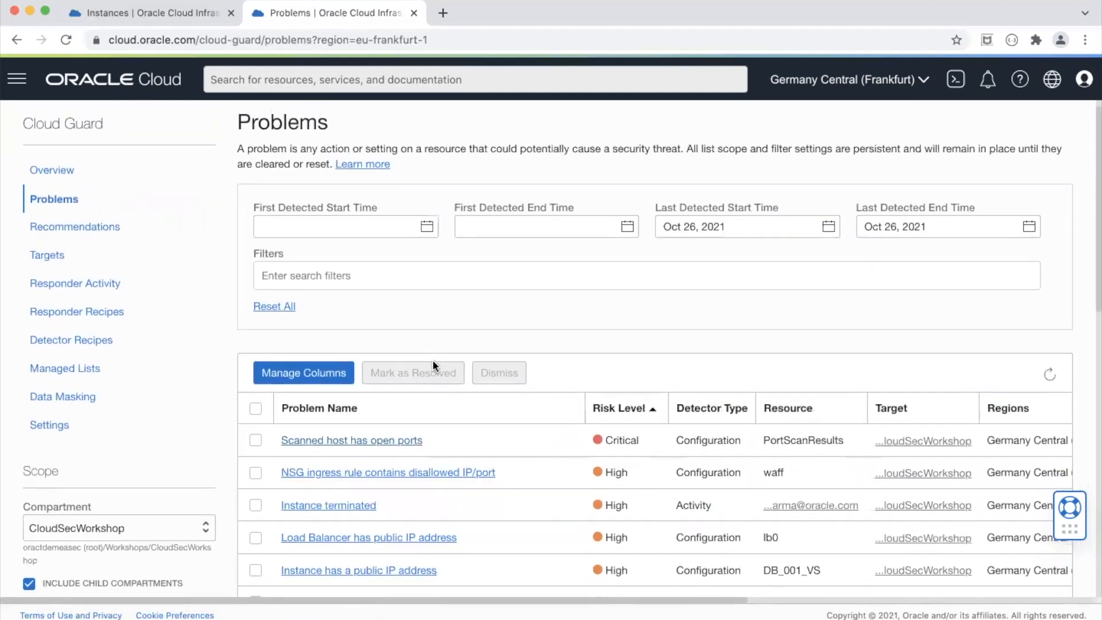
mouse_move(710, 297)
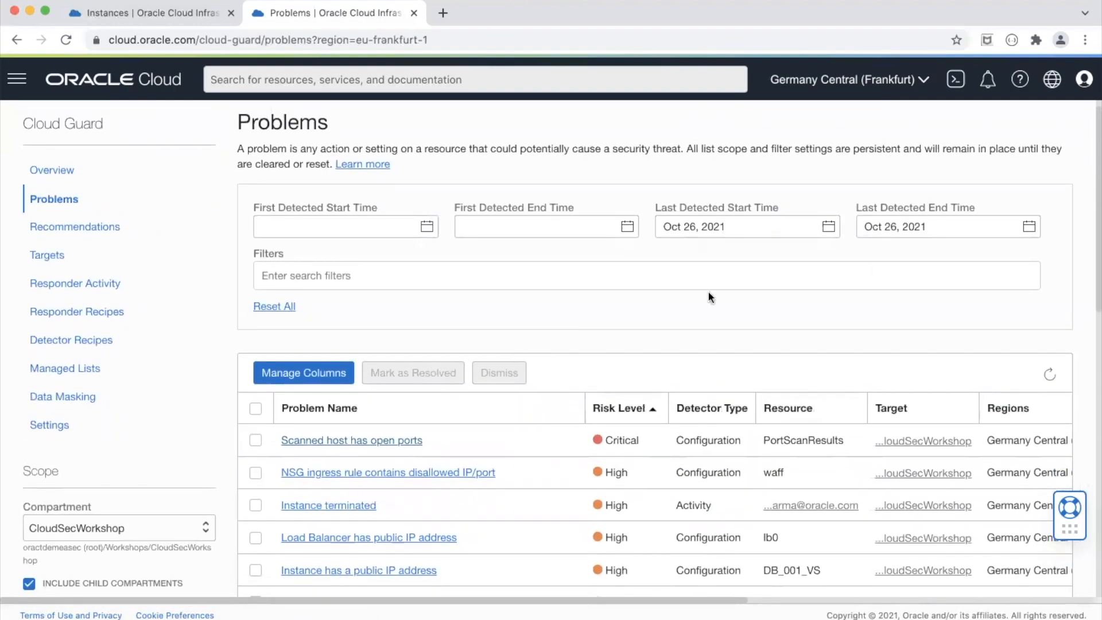
mouse_move(1008, 18)
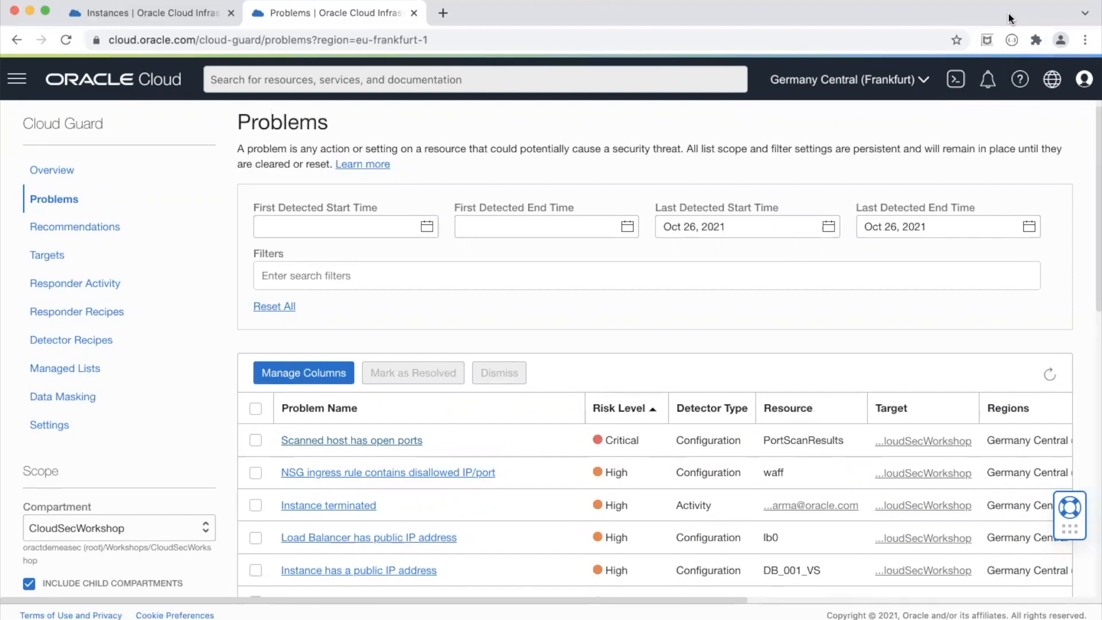
scroll("down", 3)
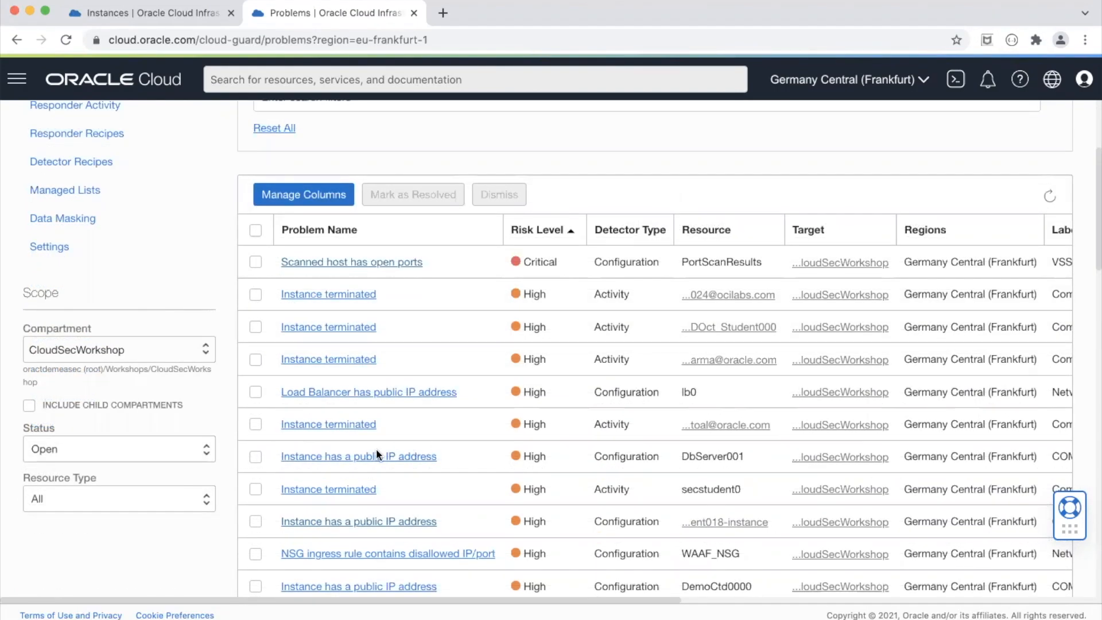
mouse_move(435, 470)
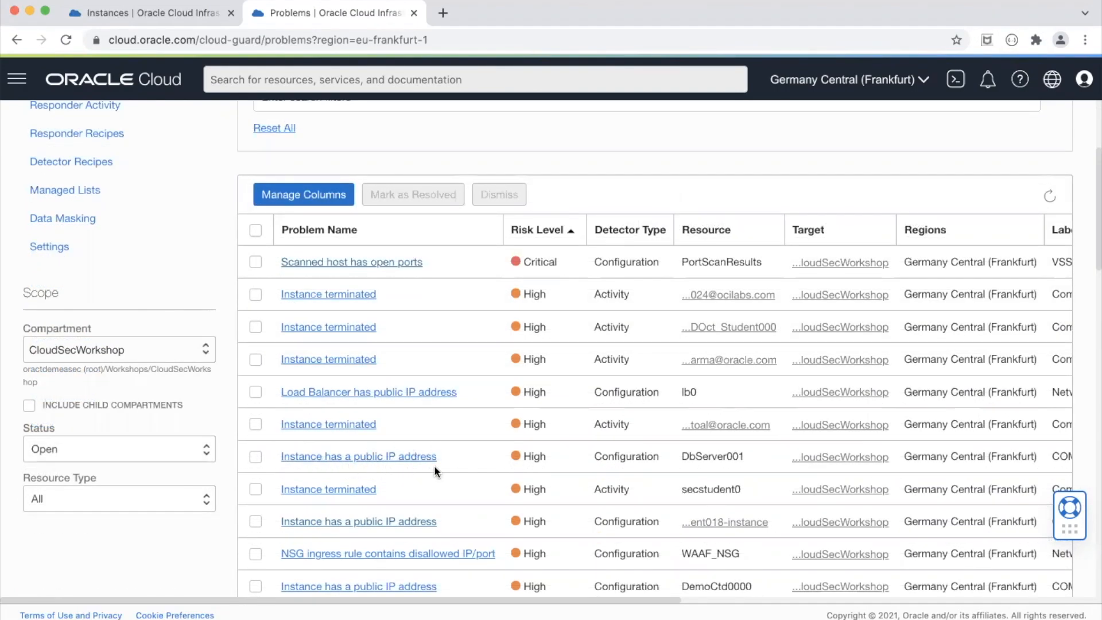
mouse_move(767, 467)
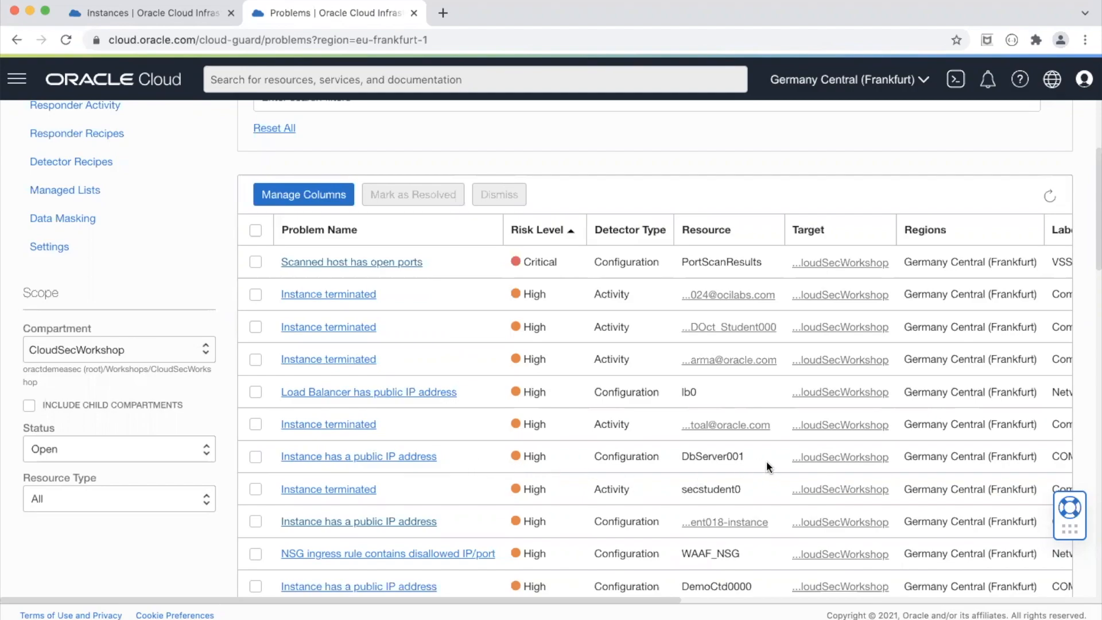
scroll("right", 3)
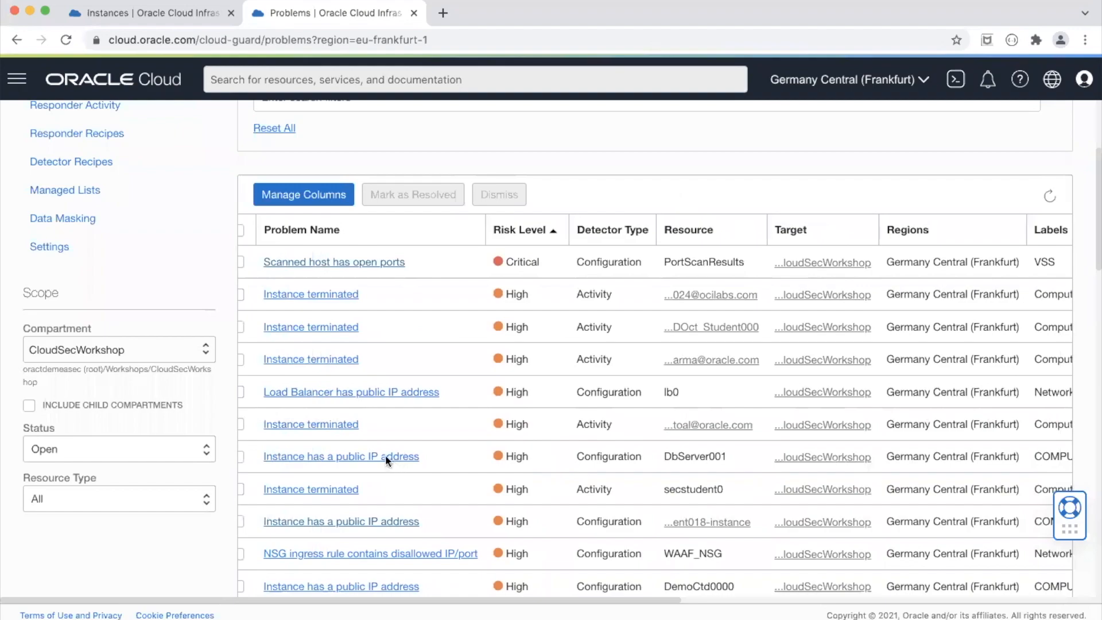
Open DbServer001's high-risk 'Instance has a public IP address' problem and review its details
left_click(340, 457)
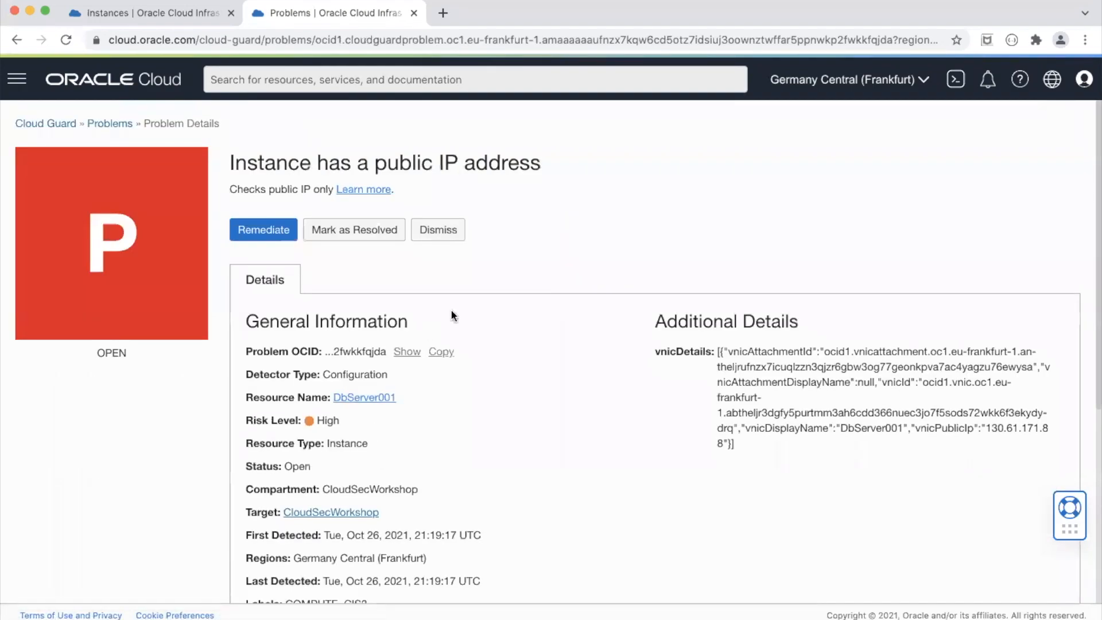
scroll("down", 3)
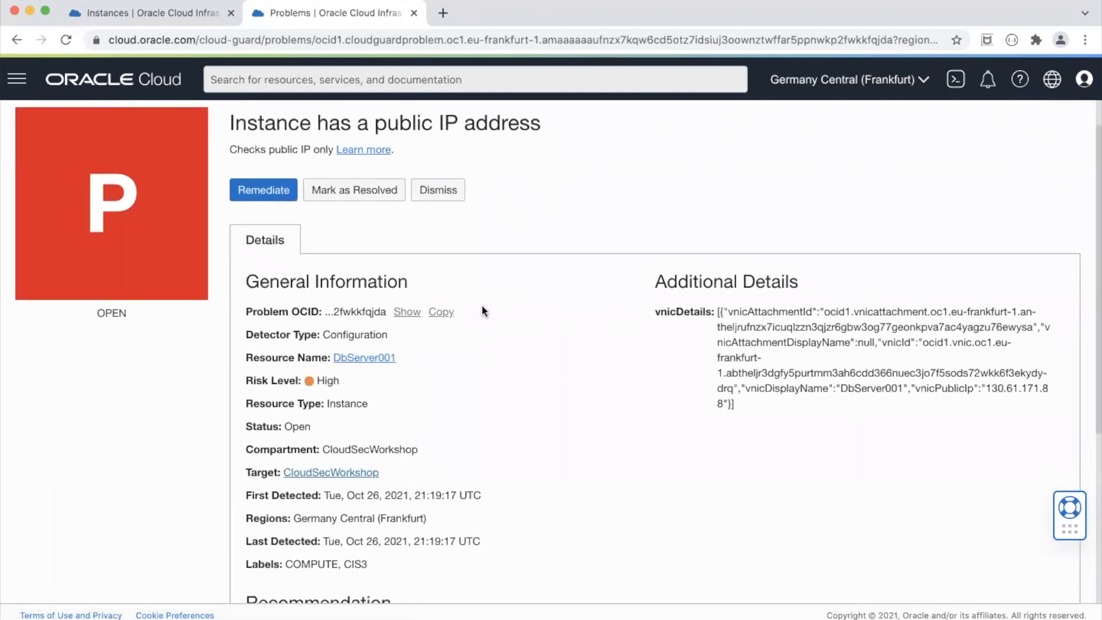
scroll("up", 3)
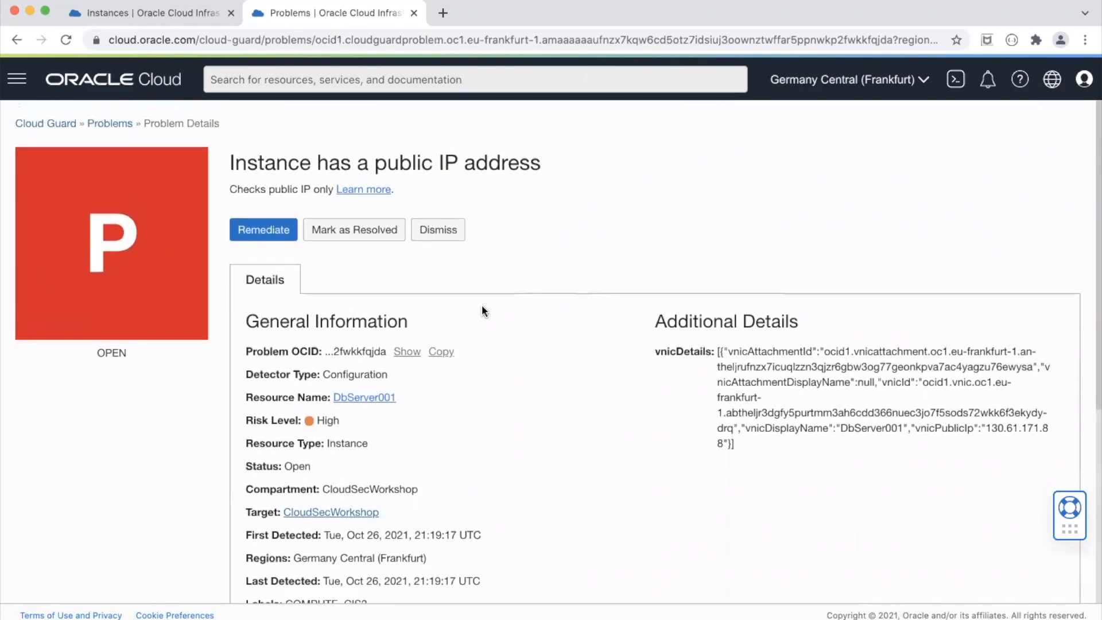
mouse_move(358, 272)
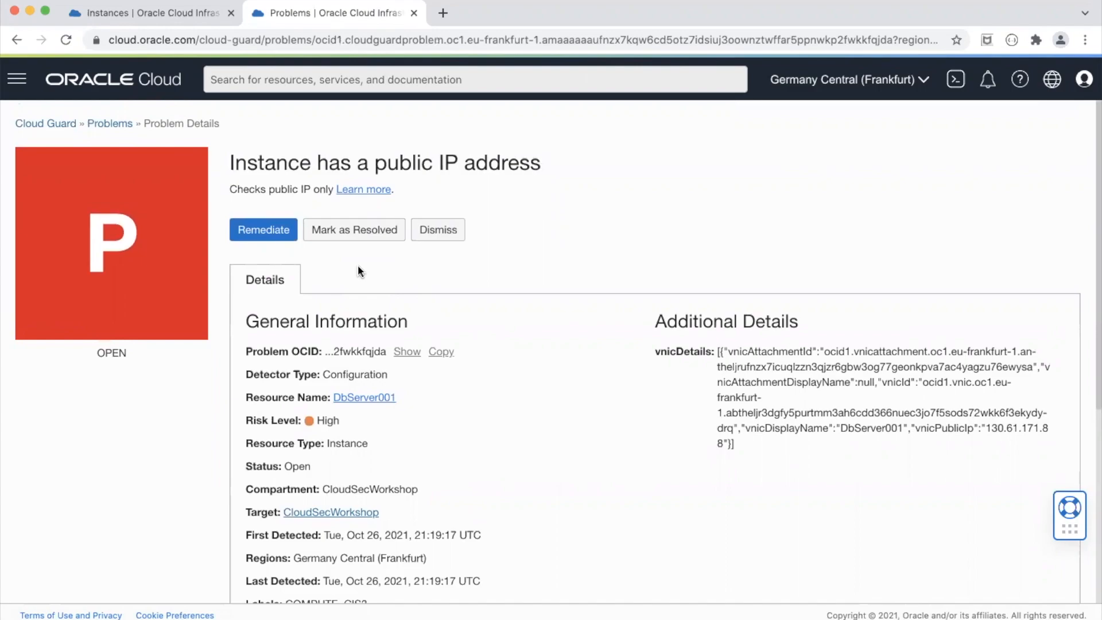
mouse_move(284, 242)
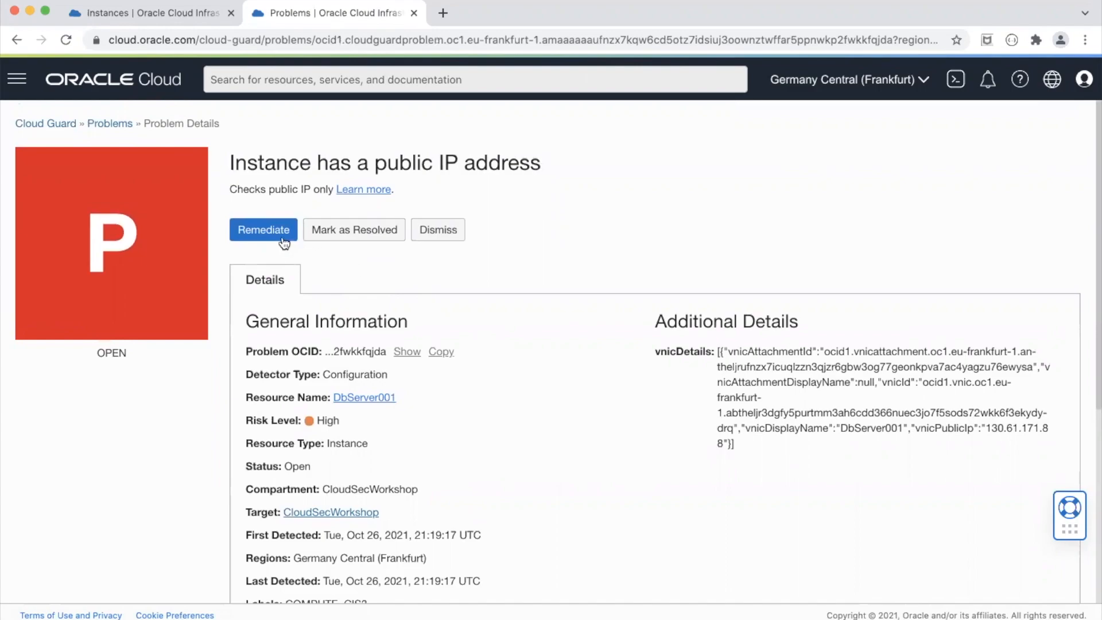
Remediate the problem with the Delete Public IP(s) responder rule and confirm the deletion
left_click(263, 229)
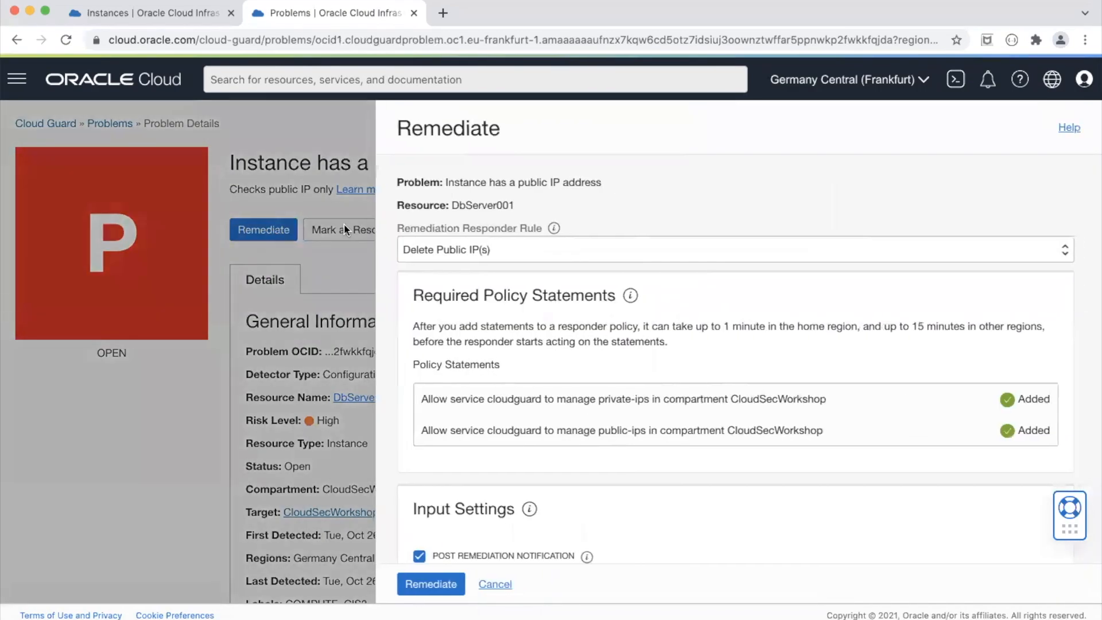
mouse_move(520, 250)
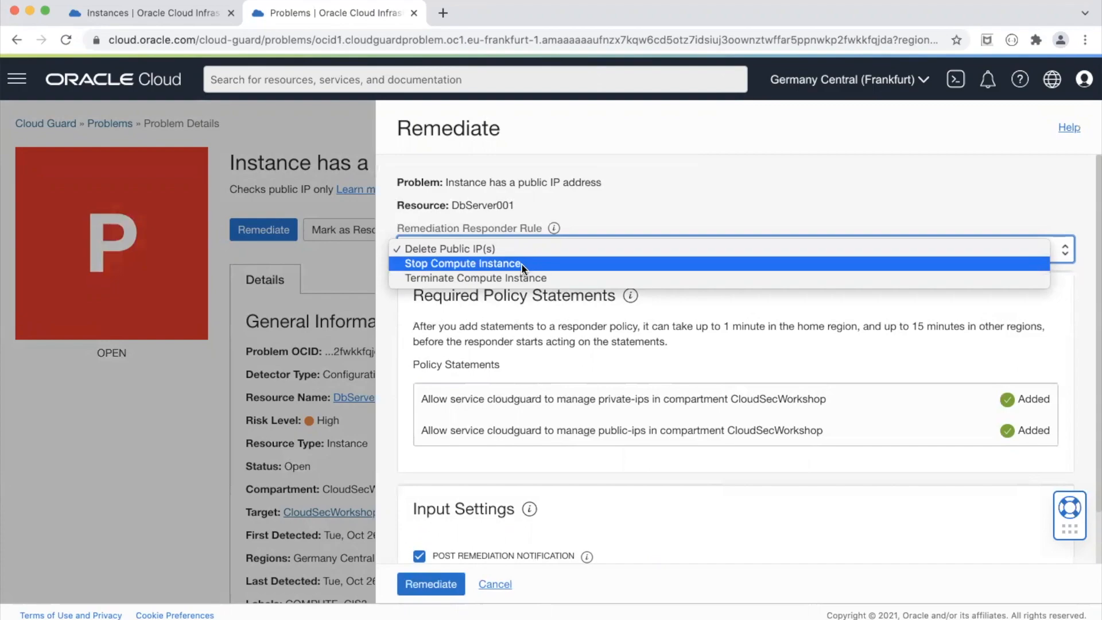
mouse_move(530, 253)
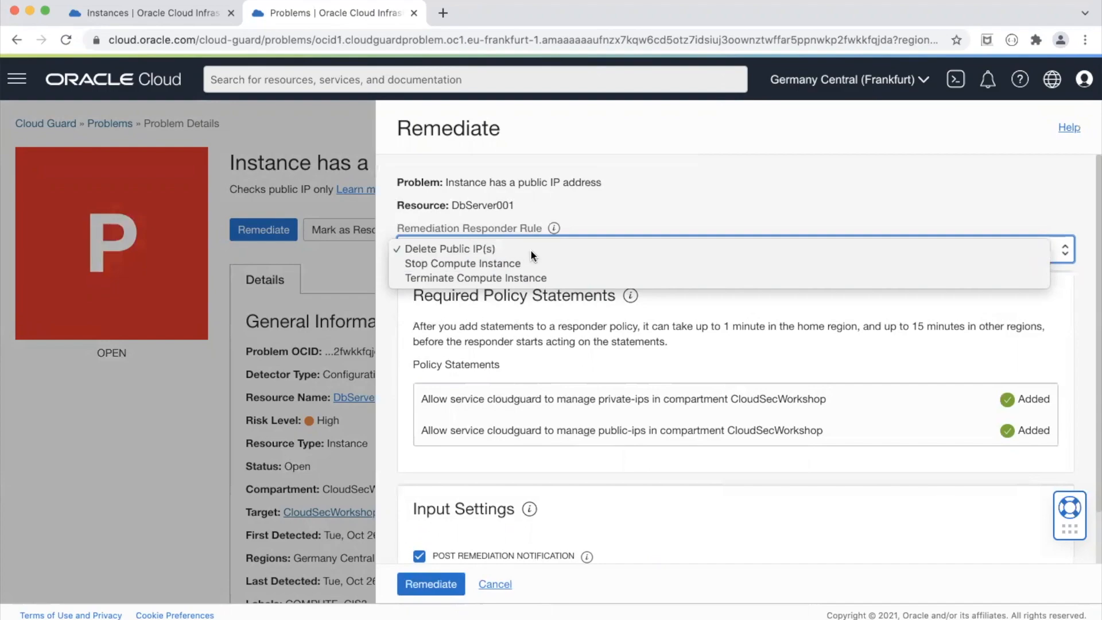
left_click(455, 249)
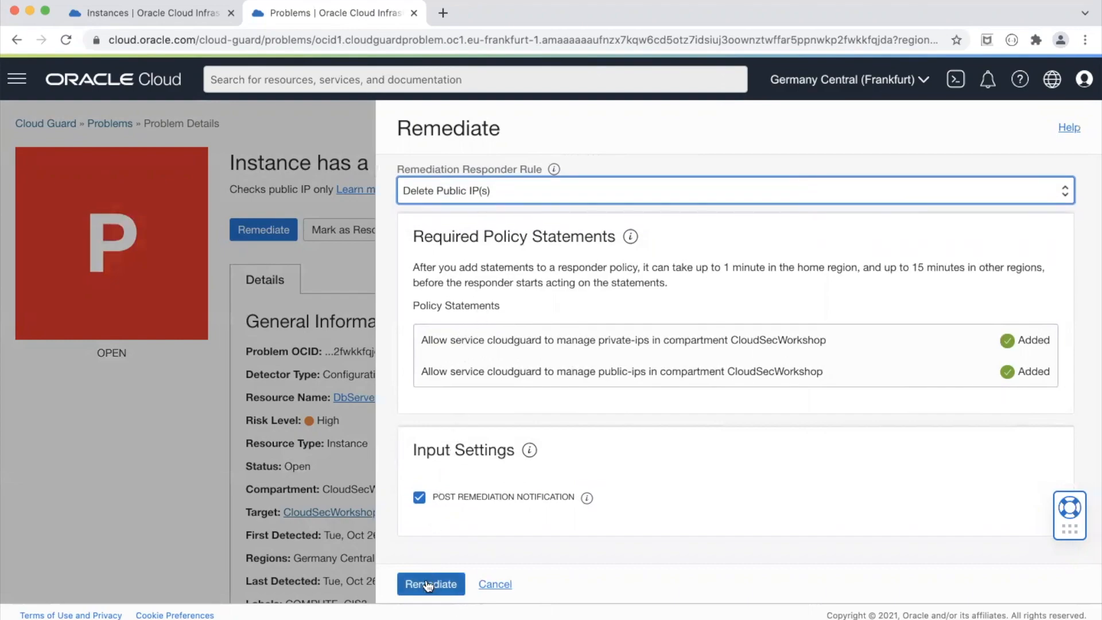
left_click(431, 583)
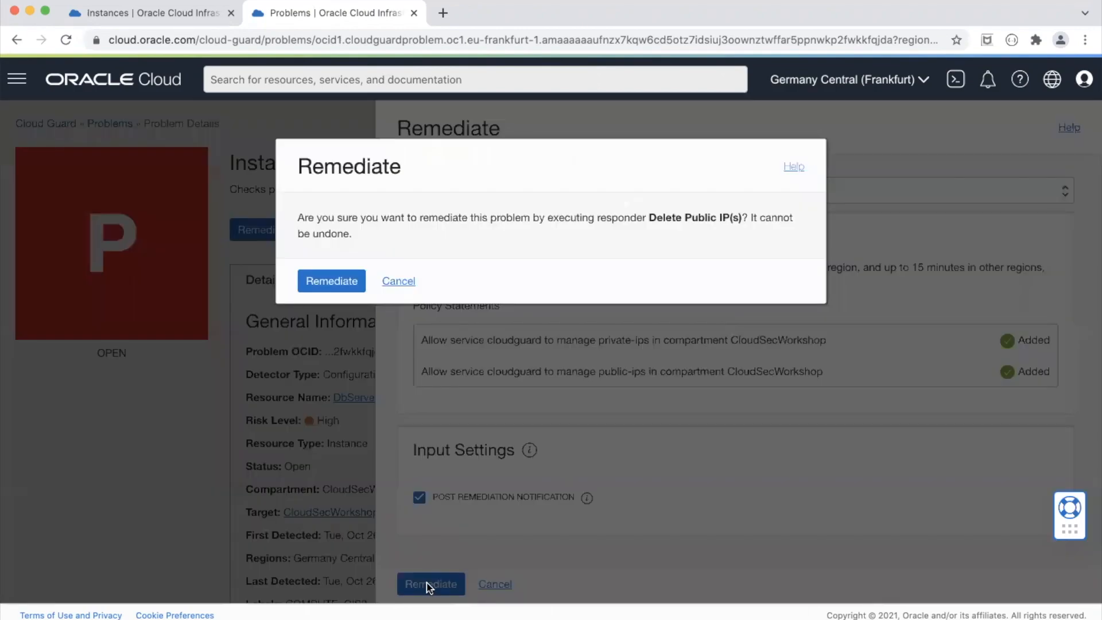
left_click(331, 281)
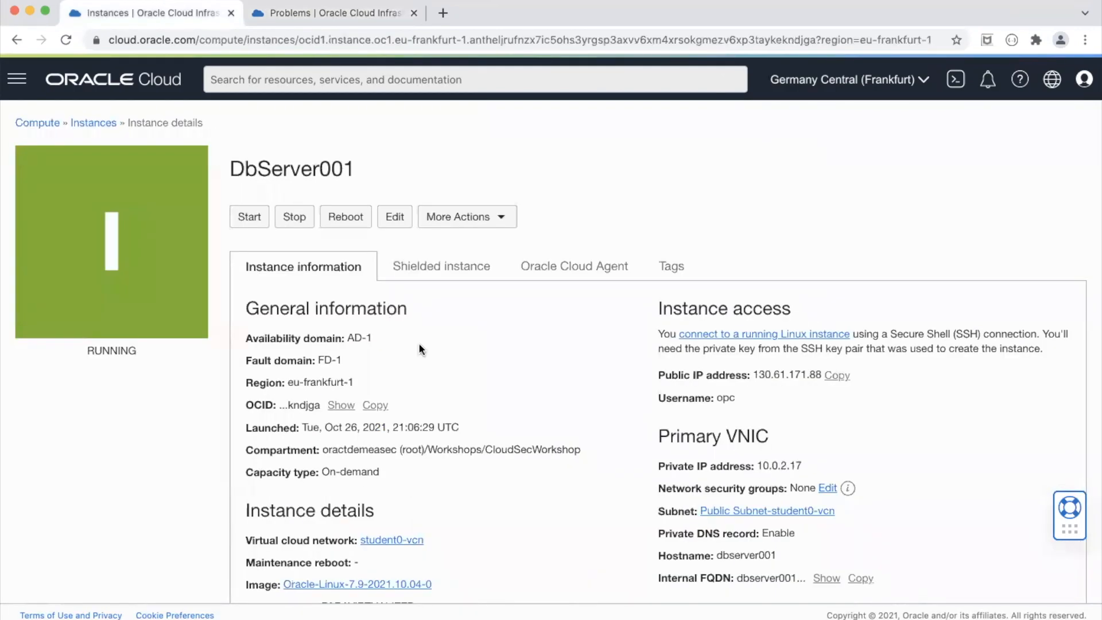
Verify DbServer001 shows '-' for public IP and select private IP 10.0.2.17
scroll("down", 3)
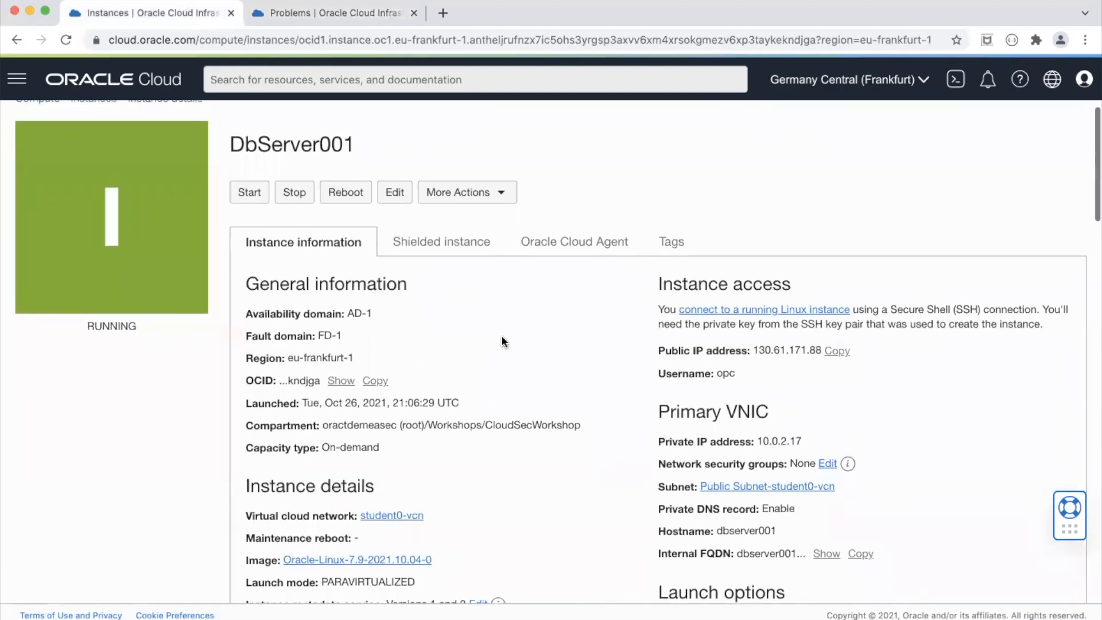
mouse_move(830, 373)
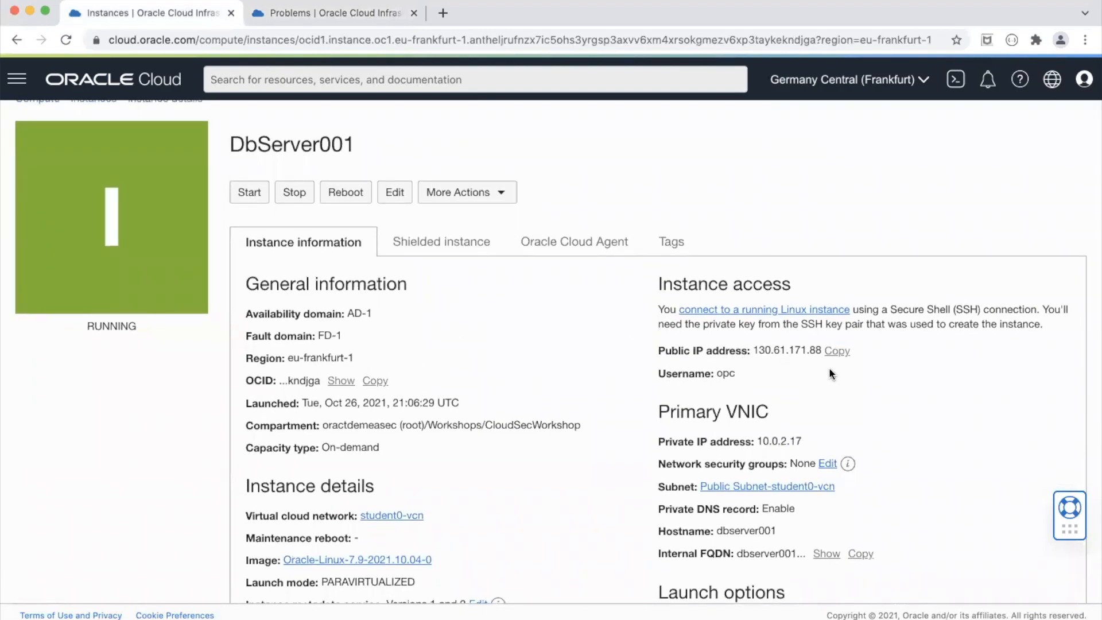
mouse_move(560, 285)
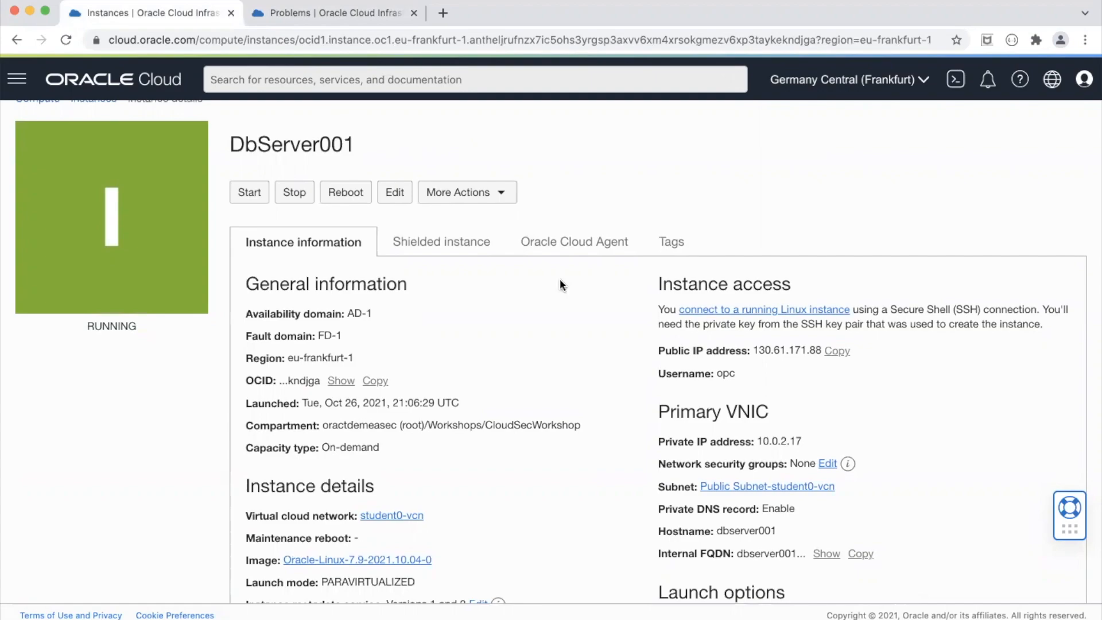
mouse_move(566, 324)
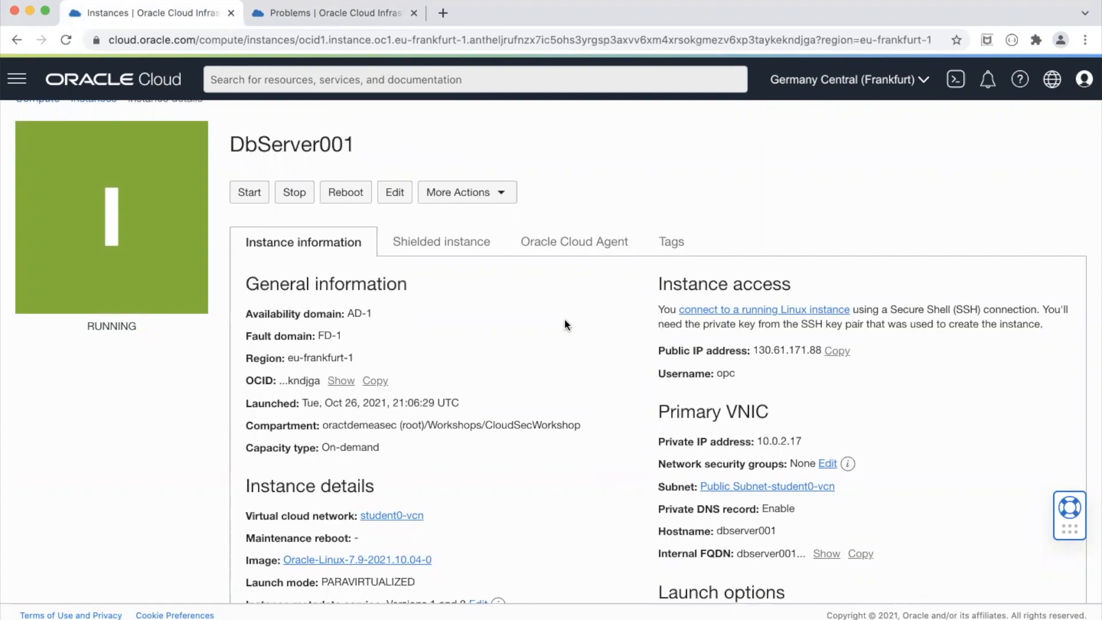
mouse_move(552, 287)
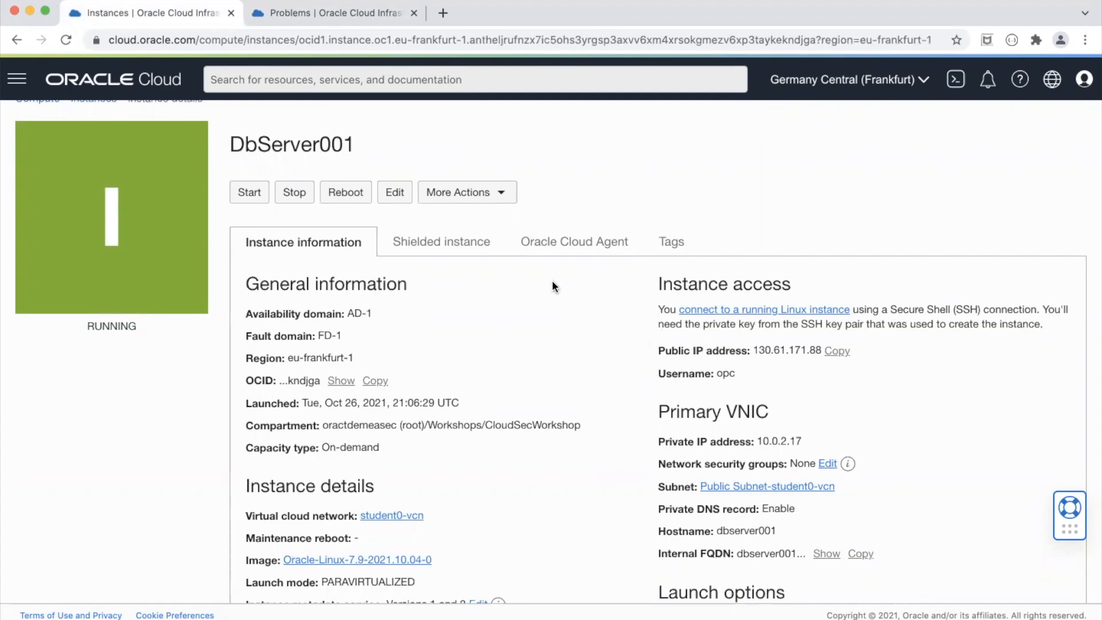
mouse_move(736, 401)
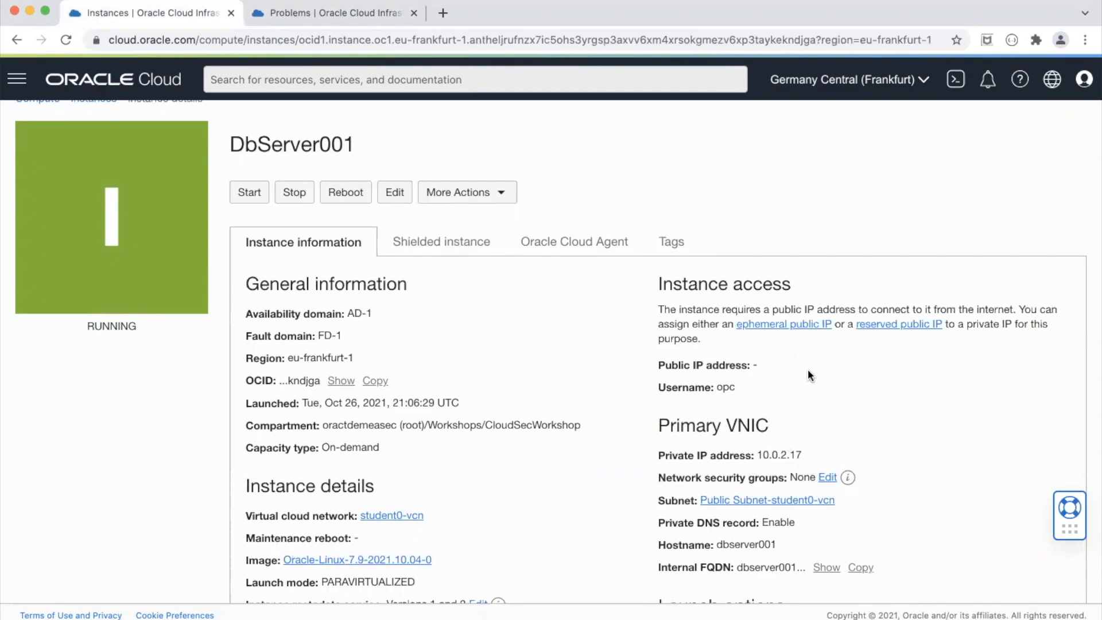
scroll("down", 3)
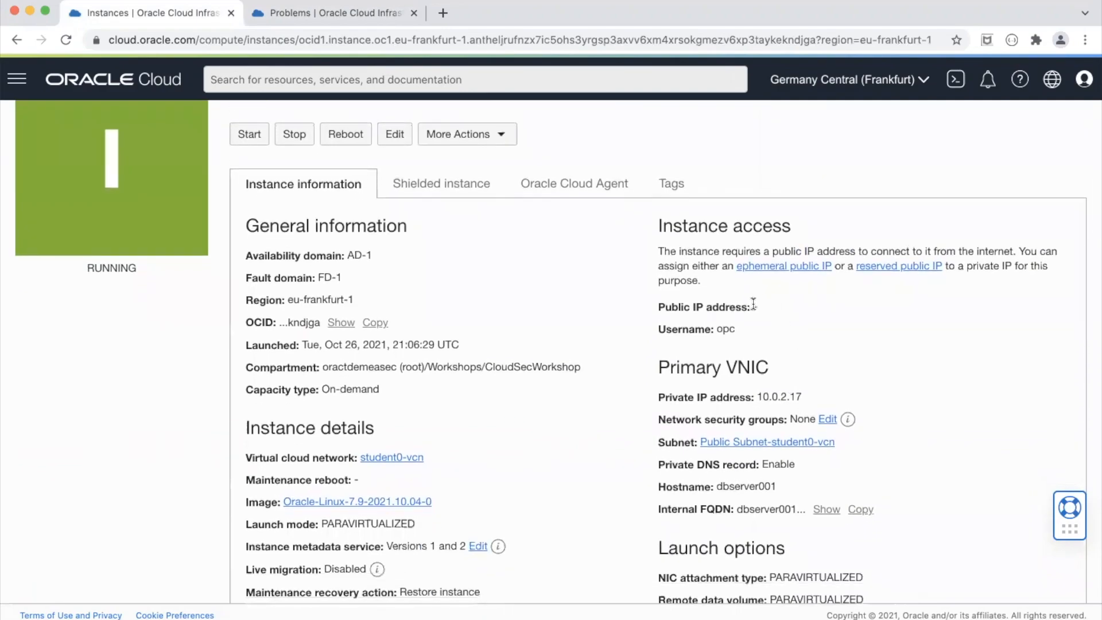
mouse_move(775, 316)
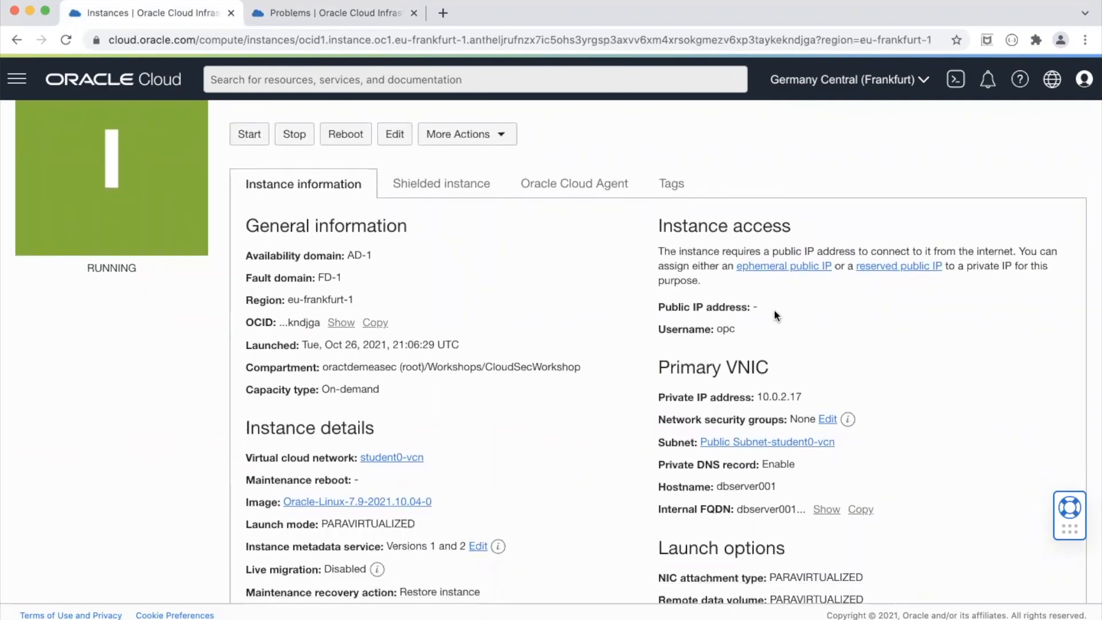
mouse_move(679, 410)
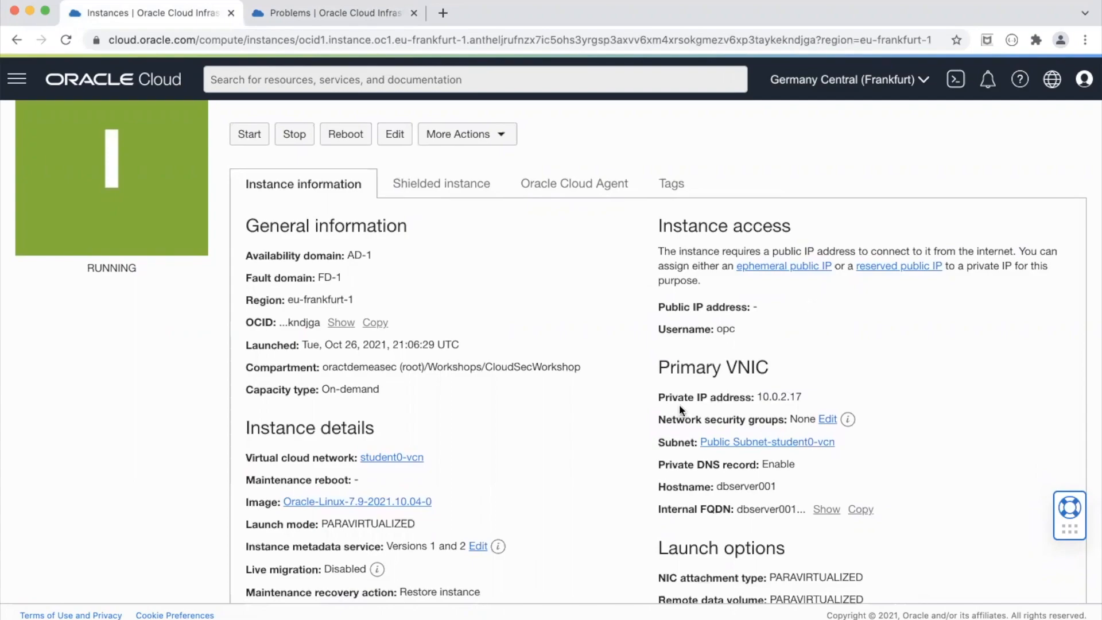
mouse_move(808, 404)
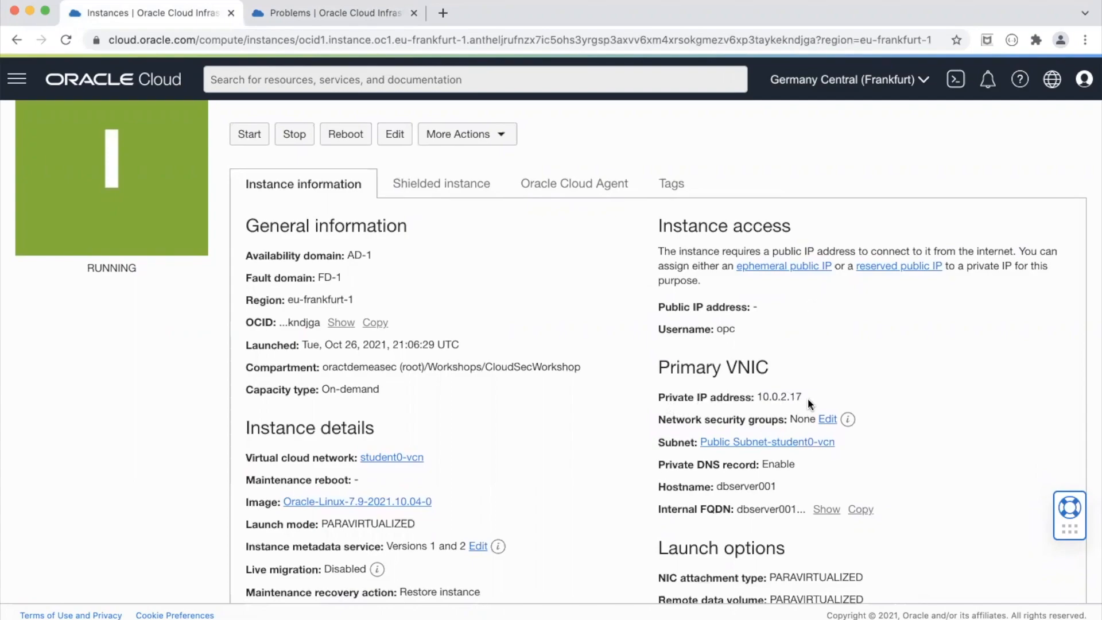
double_click(779, 397)
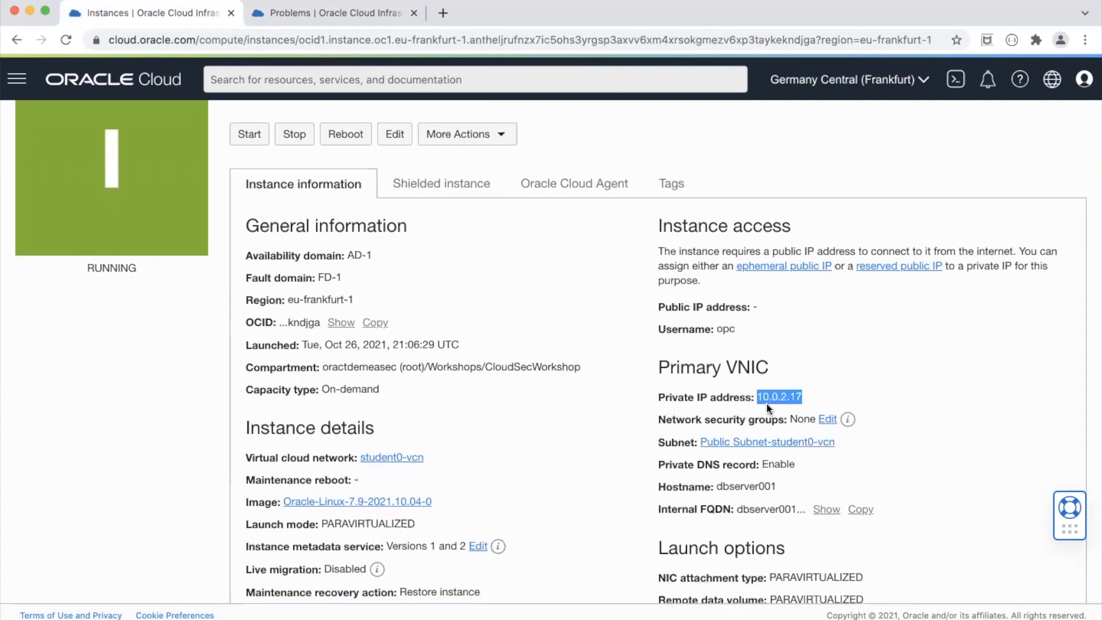
mouse_move(345, 131)
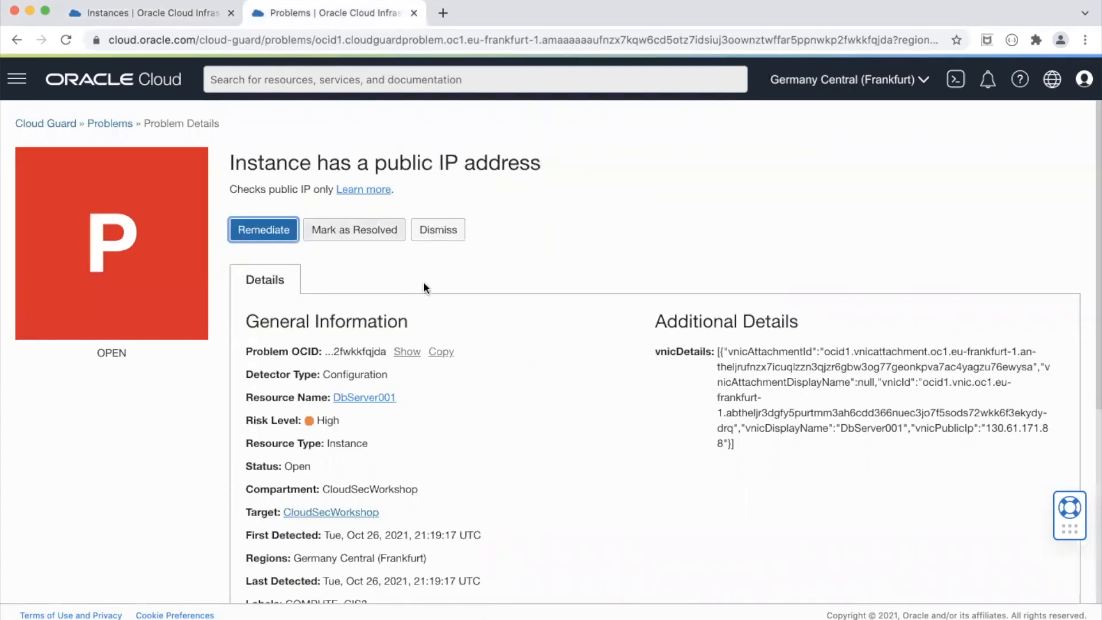
Confirm DbServer001's public IP problem shows Resolved, then return to the Cloud Guard overview
left_click(354, 229)
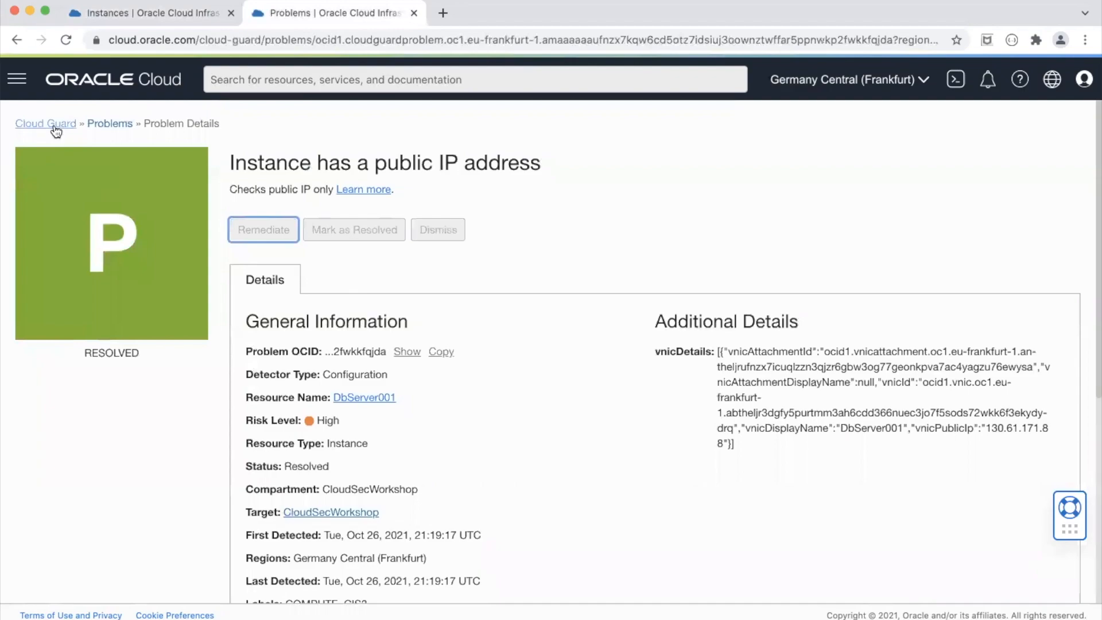
left_click(45, 123)
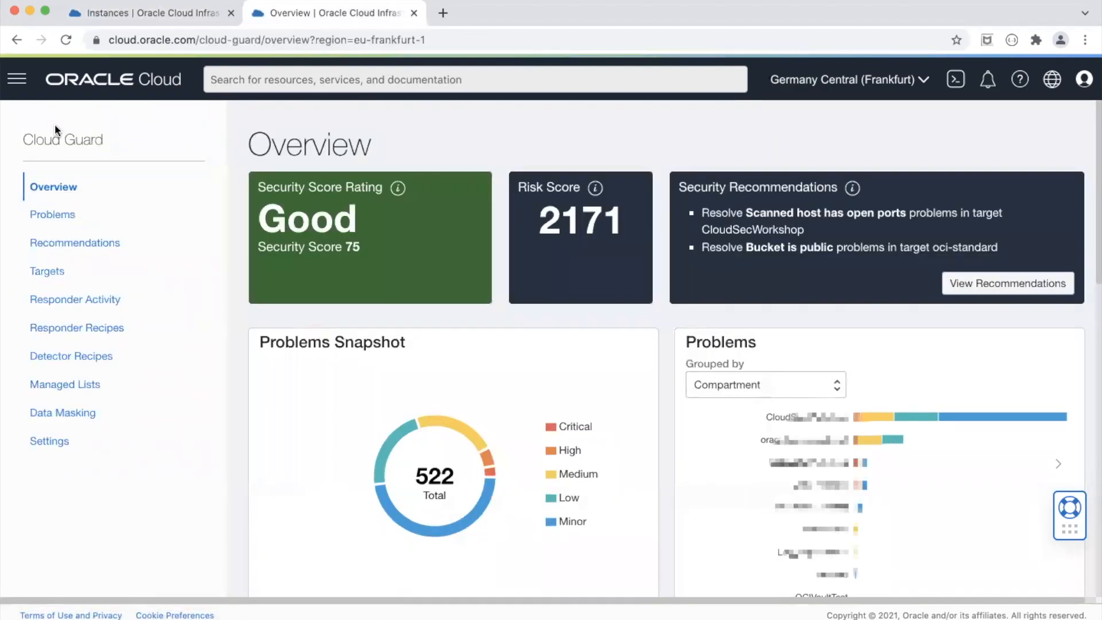